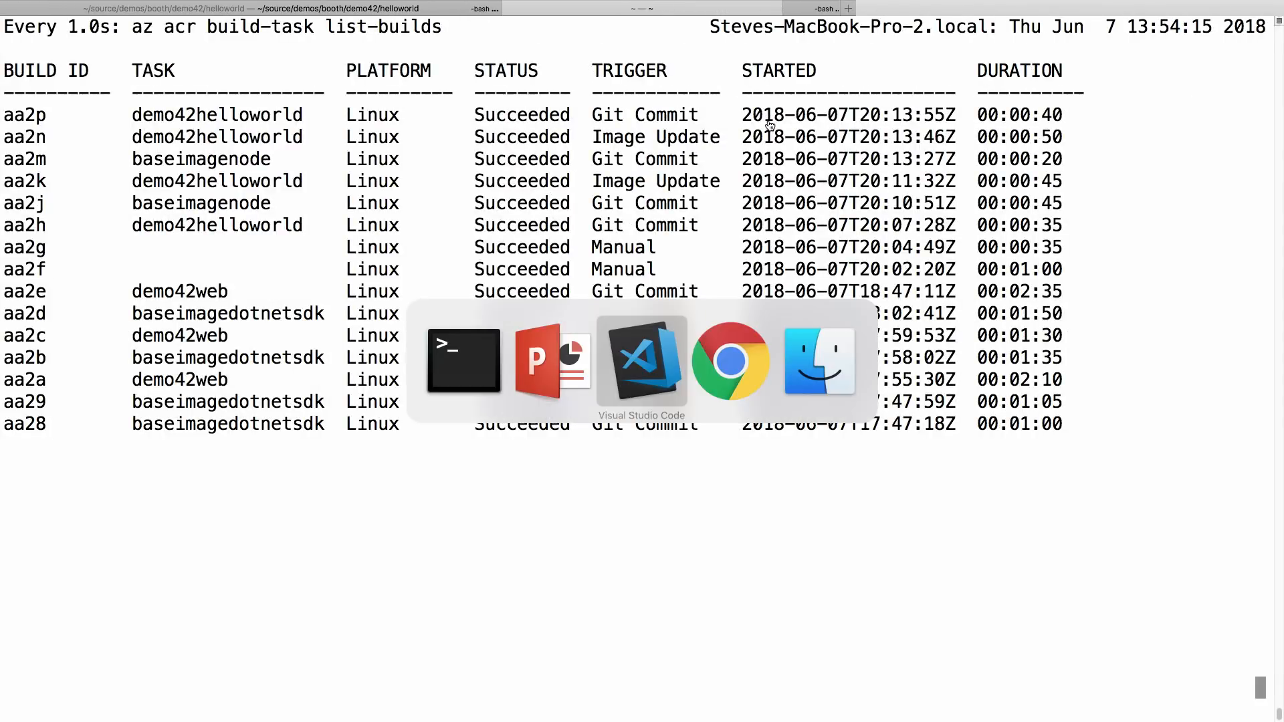
Bring up a fresh shell prompt in the helloworld project folder on master
{"action": "left_click", "coordinate": [640, 360]}
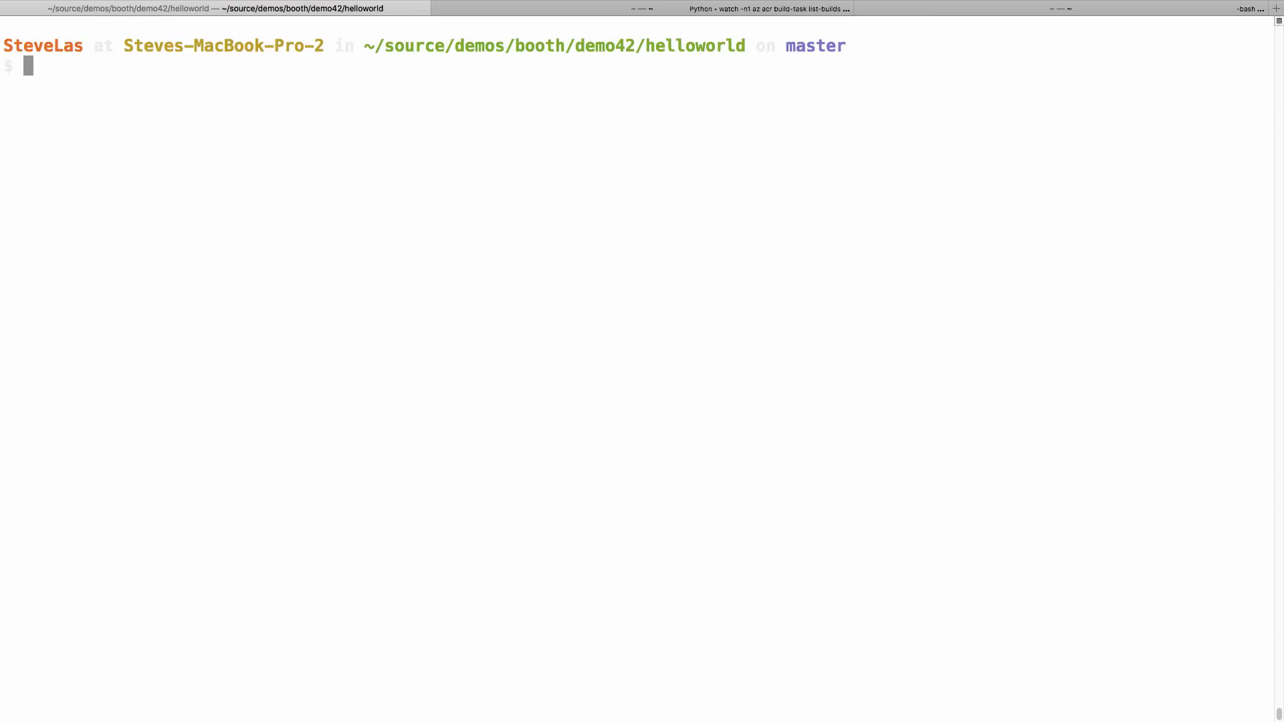
Start a local docker build tagged demo42/helloworld:someunique-id and cancel it at step 4 of 6
{"action": "type", "text": "dockjer build"}
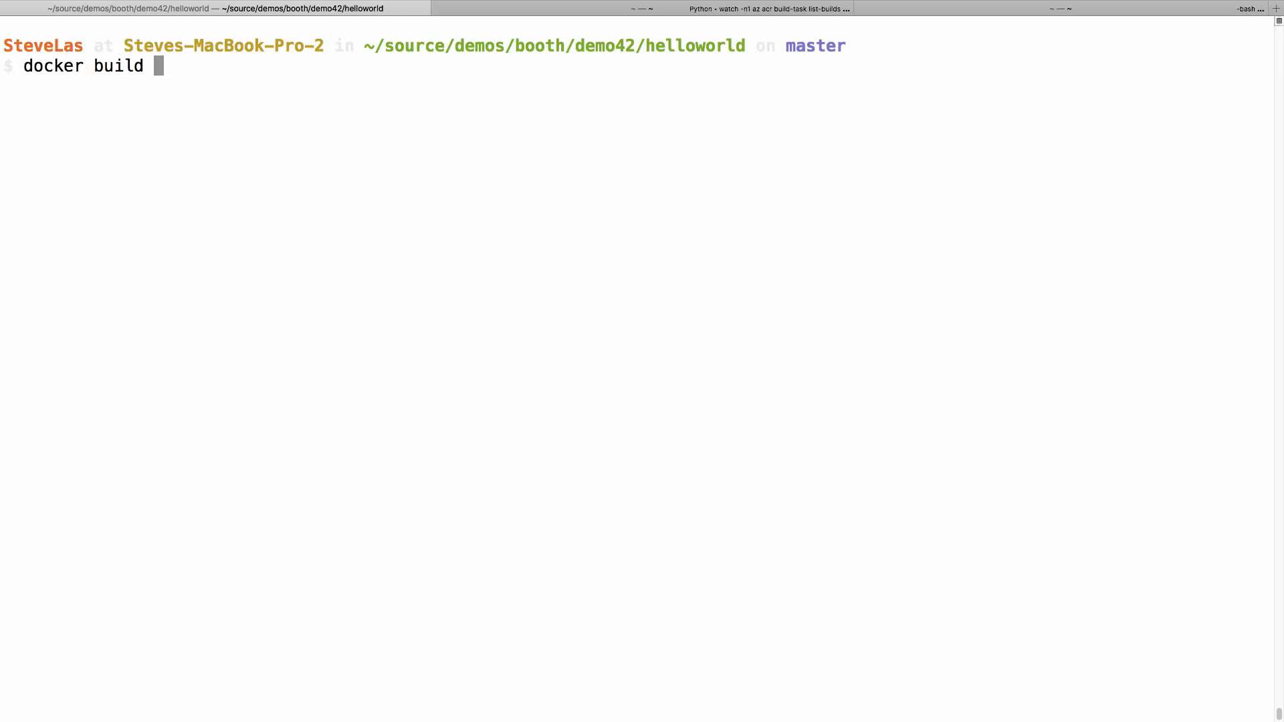
{"action": "type", "text": "-t"}
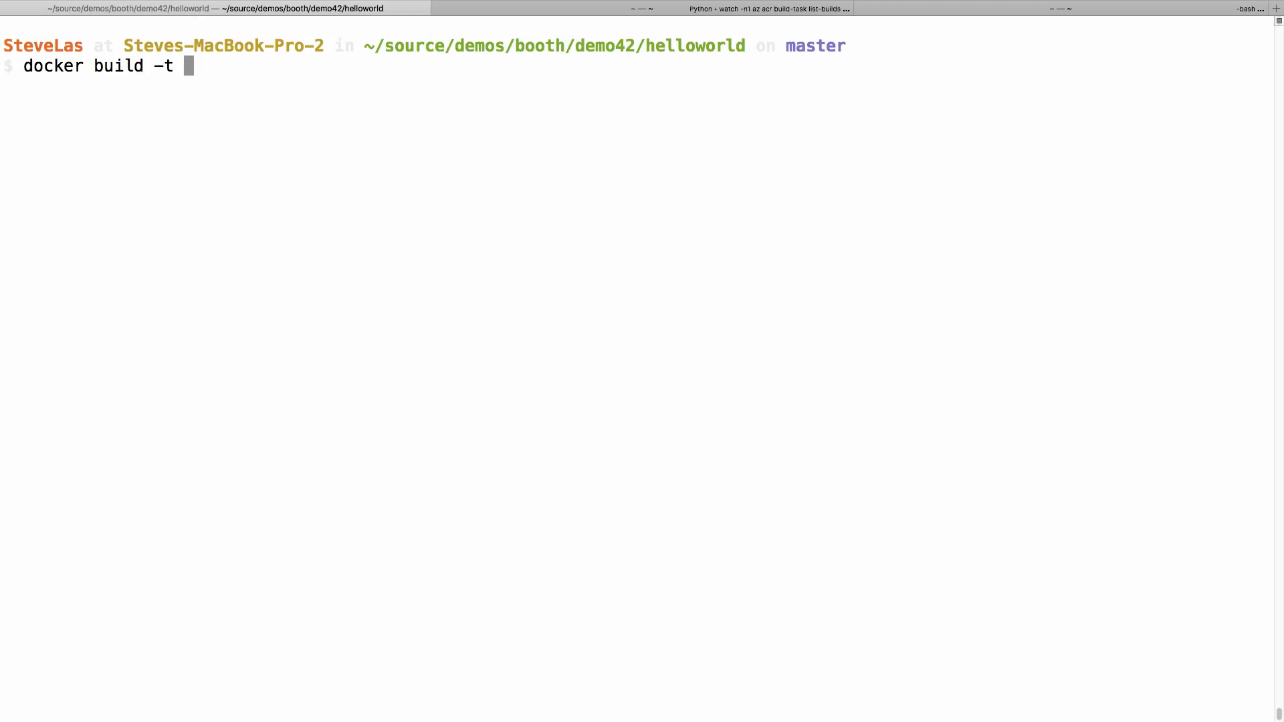
{"action": "type", "text": "demo4"}
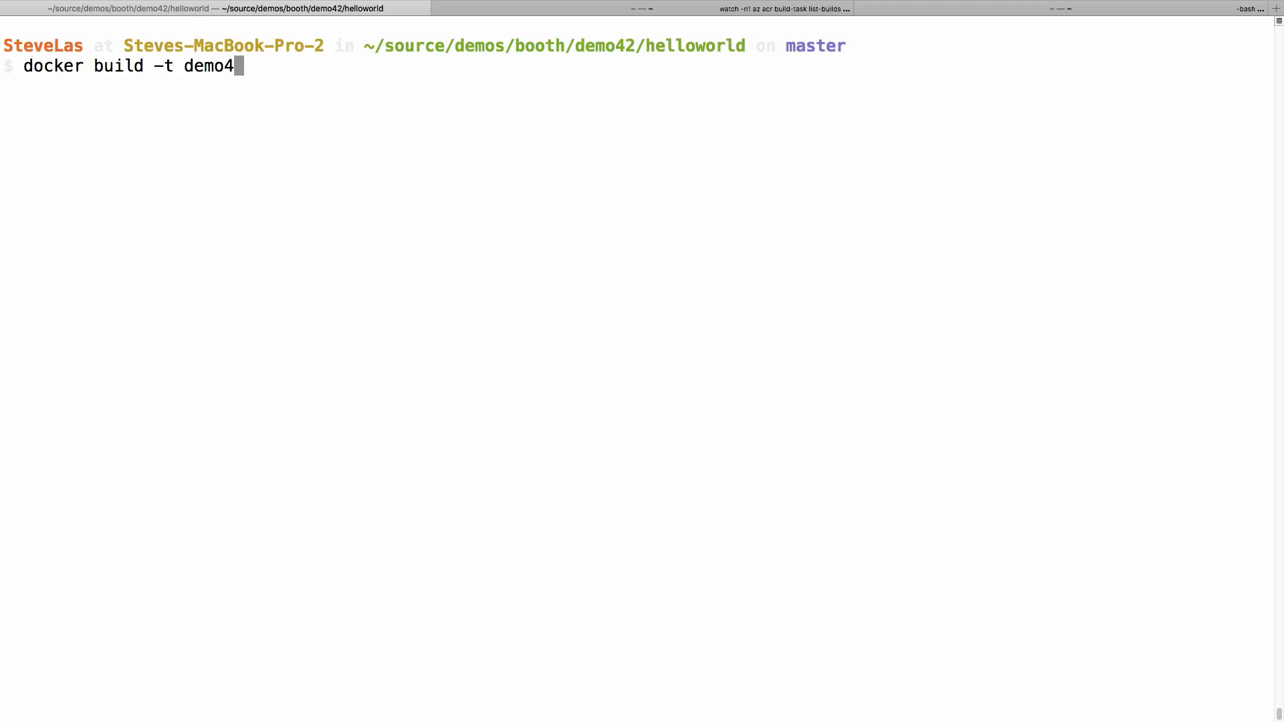
{"action": "type", "text": "2/hellow"}
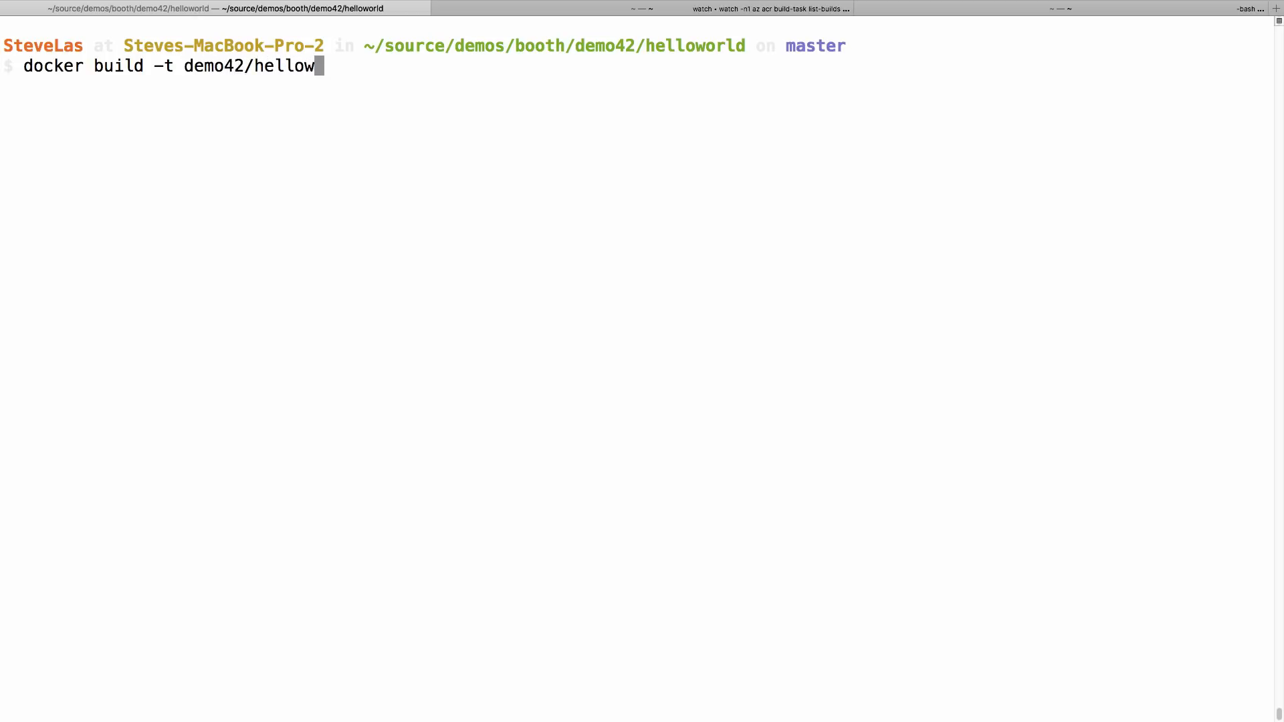
{"action": "type", "text": "orld:u"}
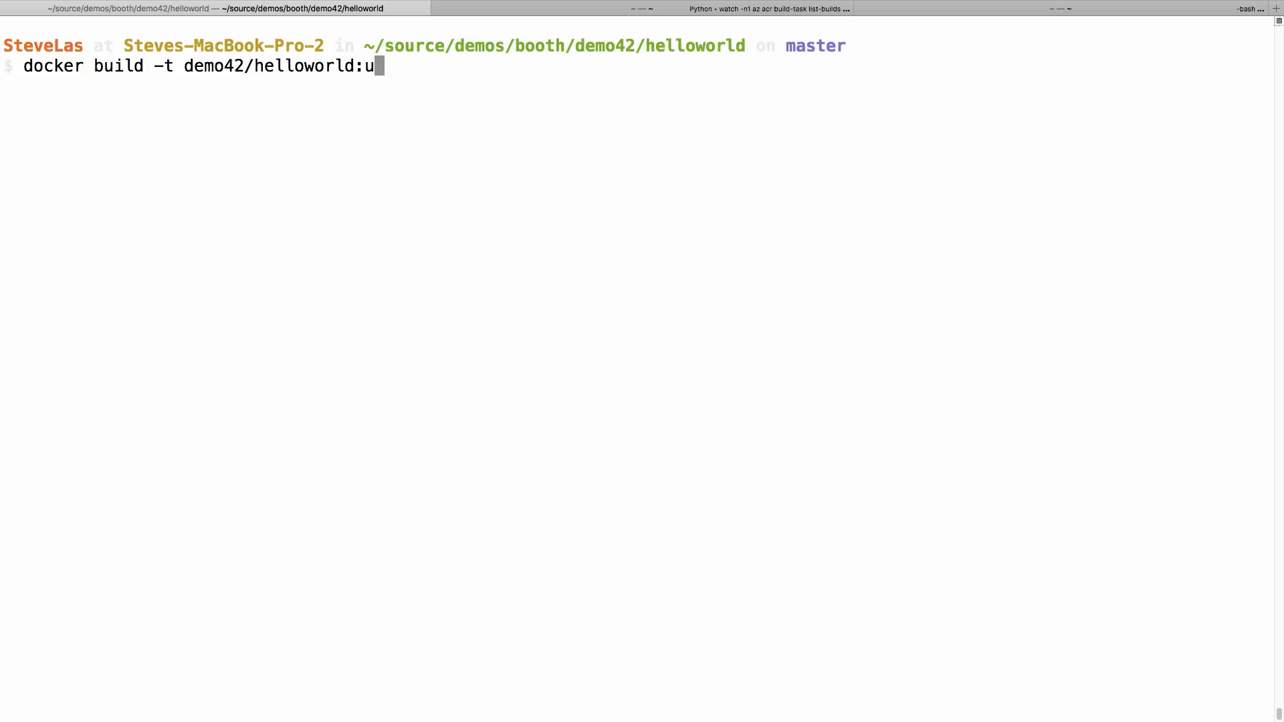
{"action": "type", "text": "someuni"}
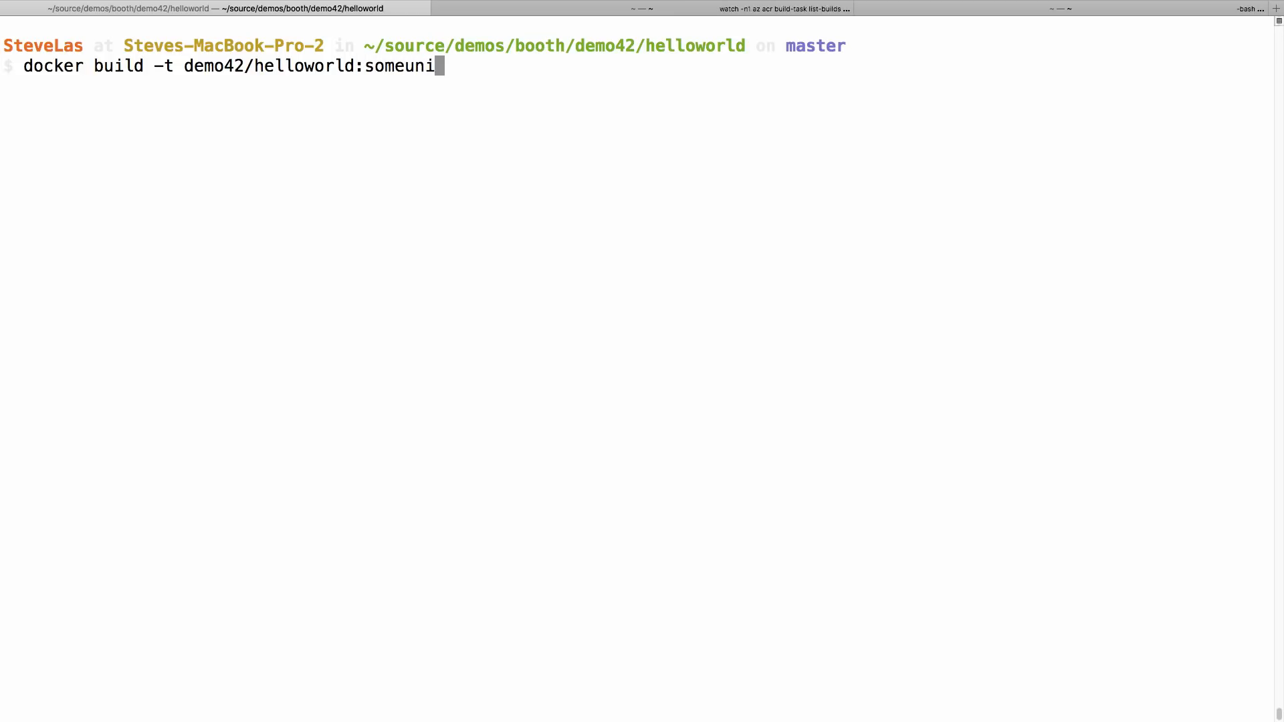
{"action": "type", "text": "que-id"}
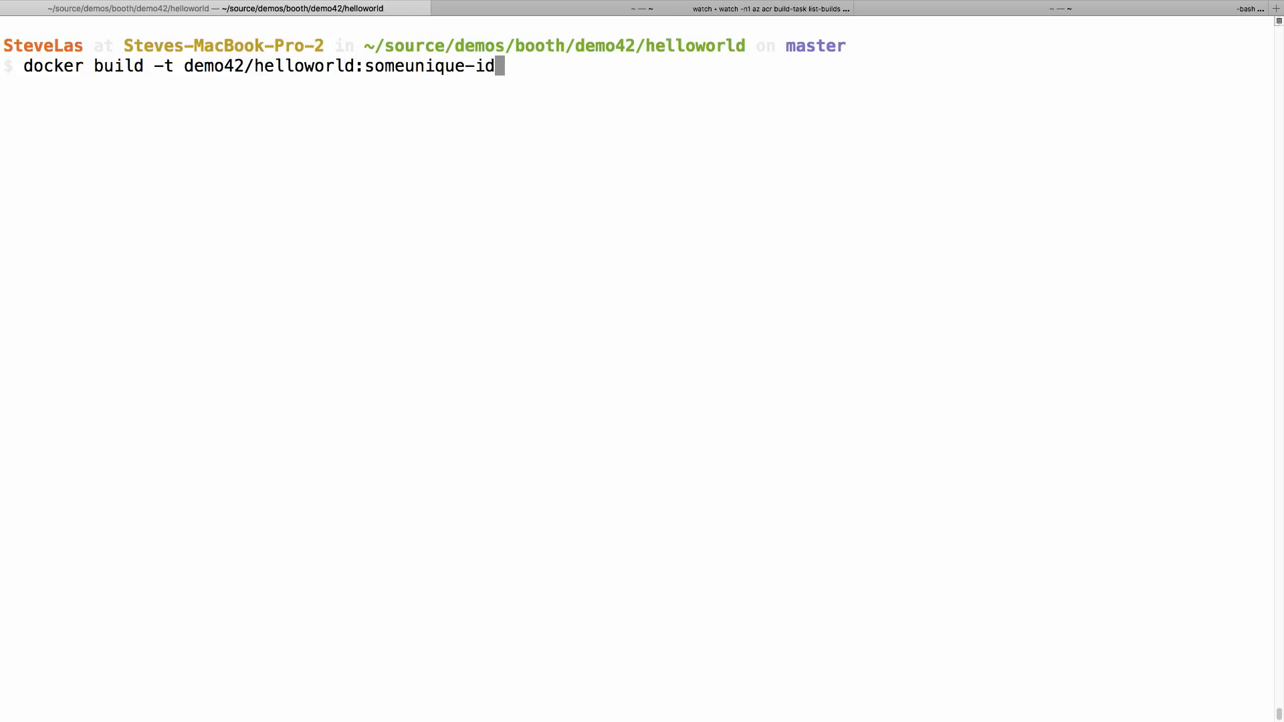
{"action": "type", "text": "."}
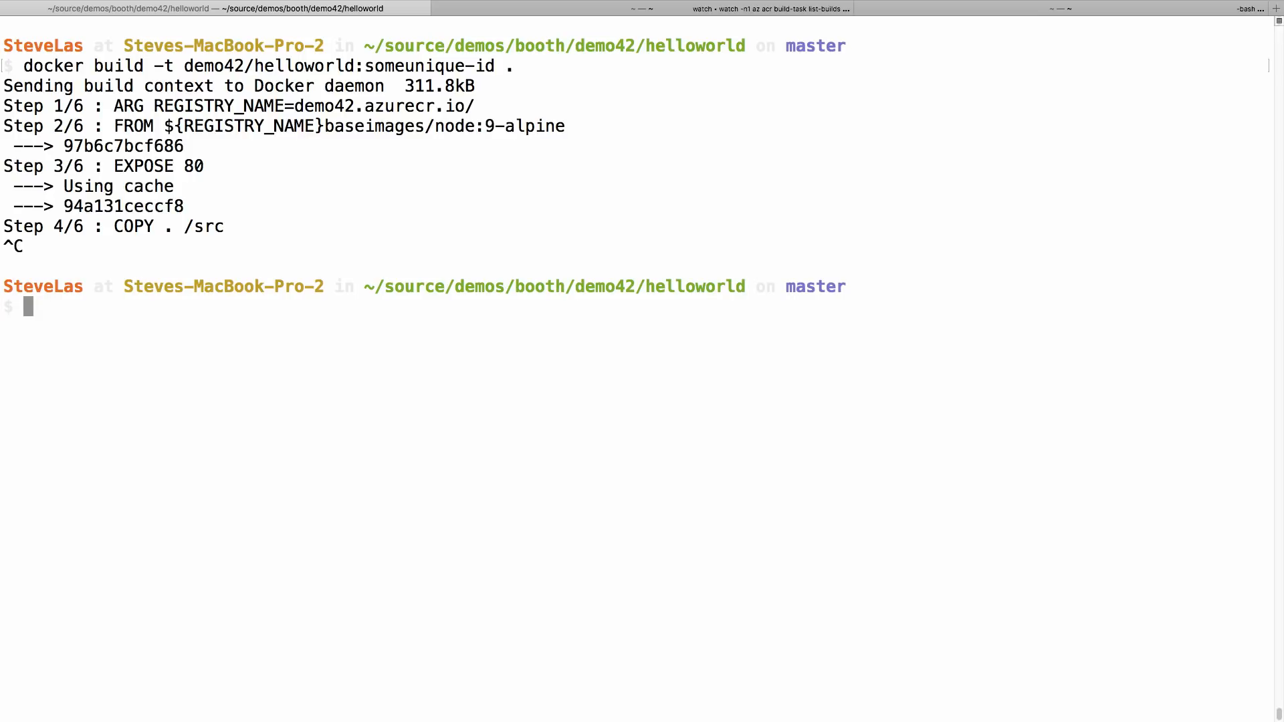
Queue an ACR cloud build tagged demo42/helloworld:{{.Build.ID}}, running as build aa2q
{"action": "type", "text": "az acr buld"}
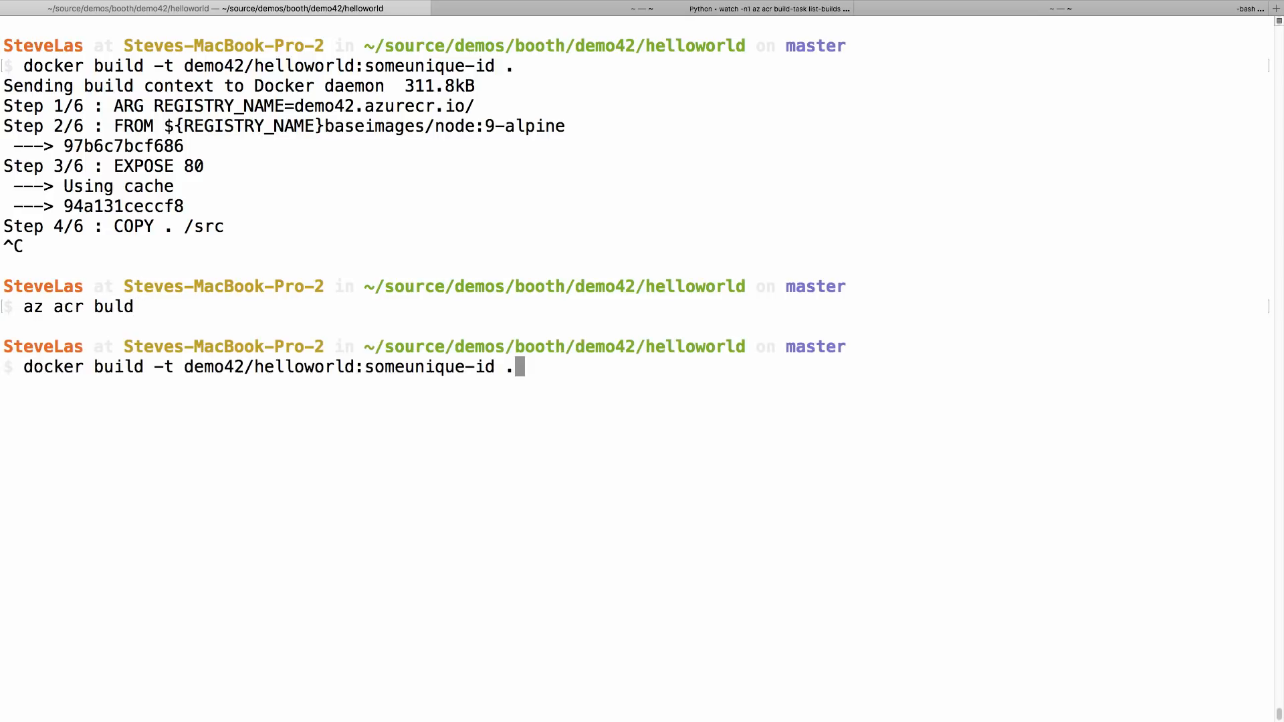
{"action": "type", "text": "az"}
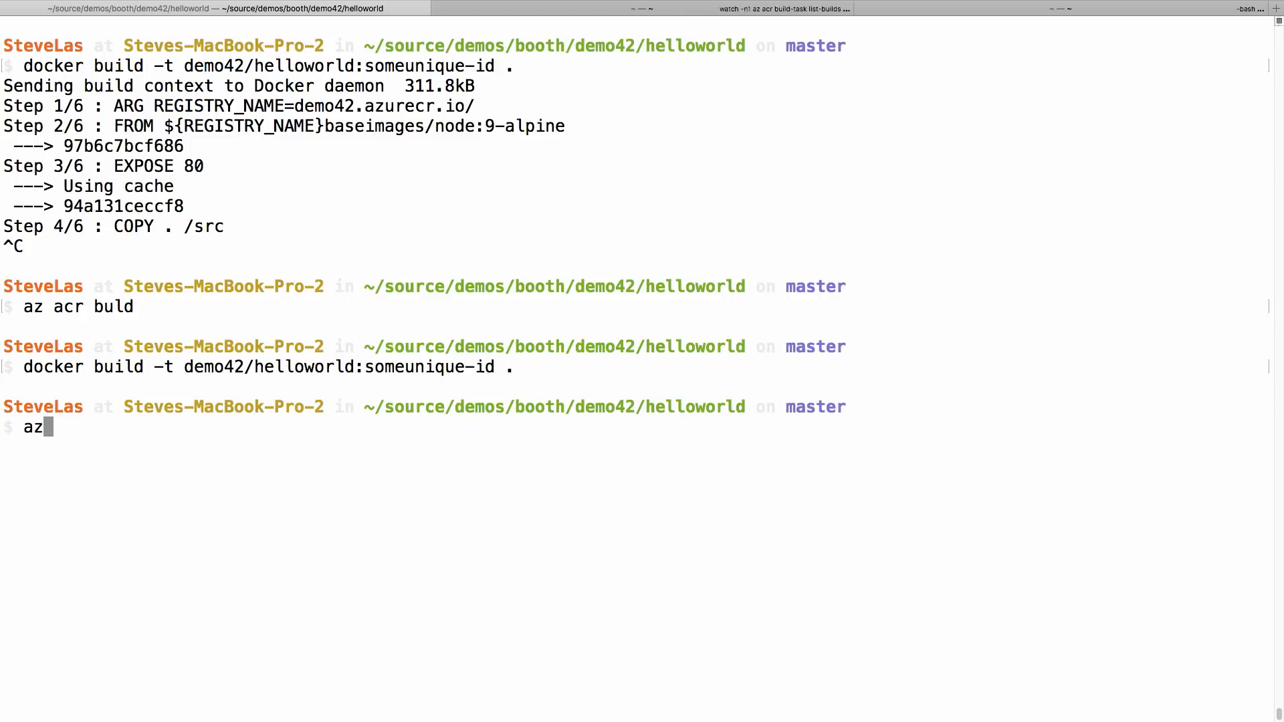
{"action": "type", "text": "acr b"}
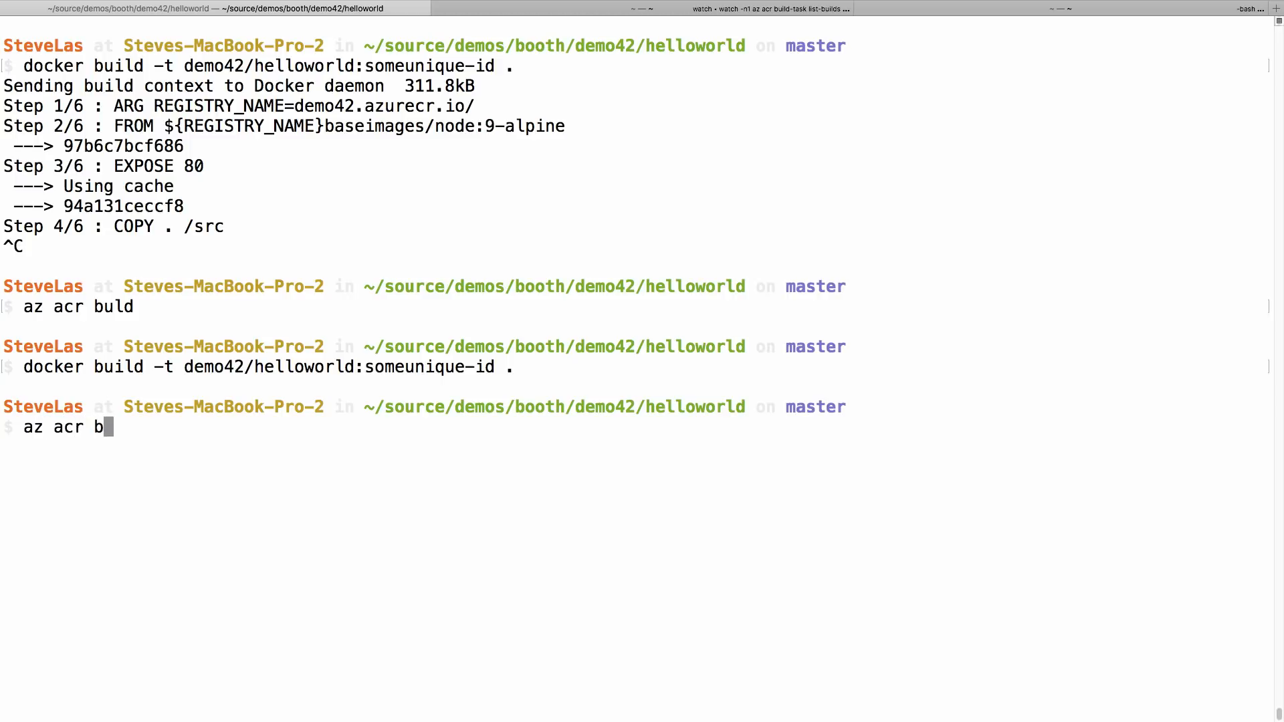
{"action": "type", "text": "ld -t demo42"}
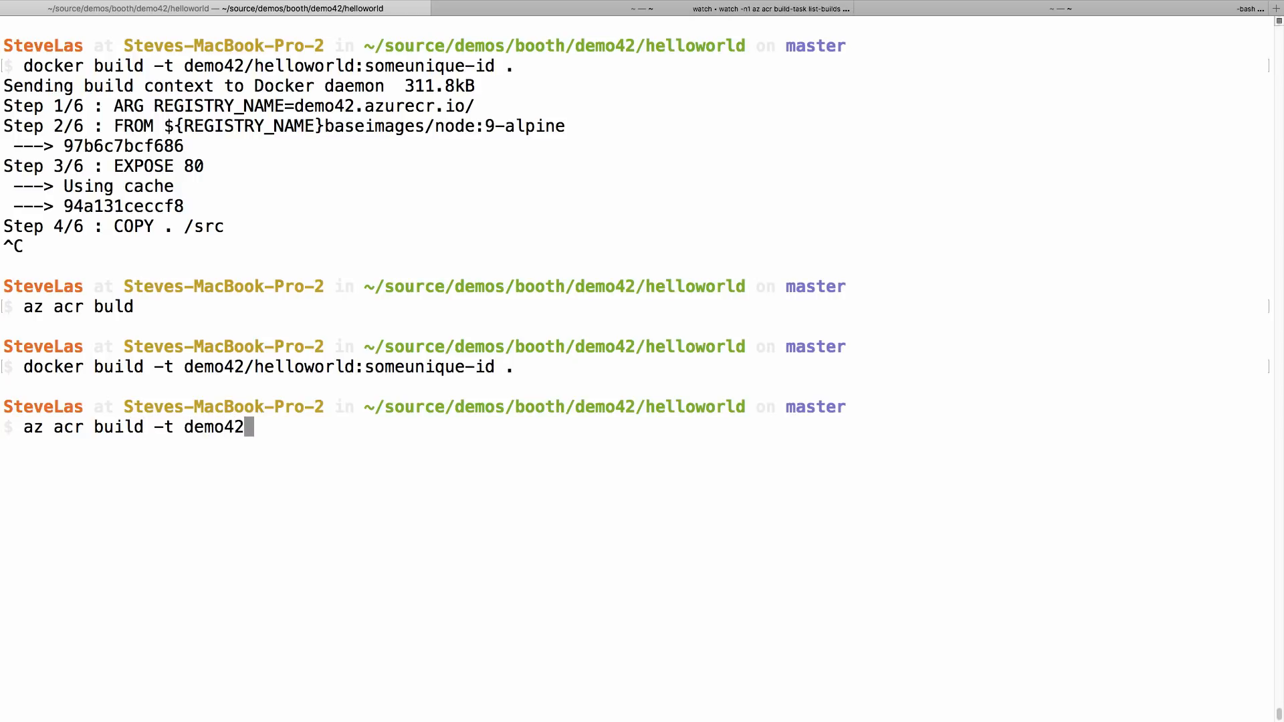
{"action": "type", "text": "/helloworld"}
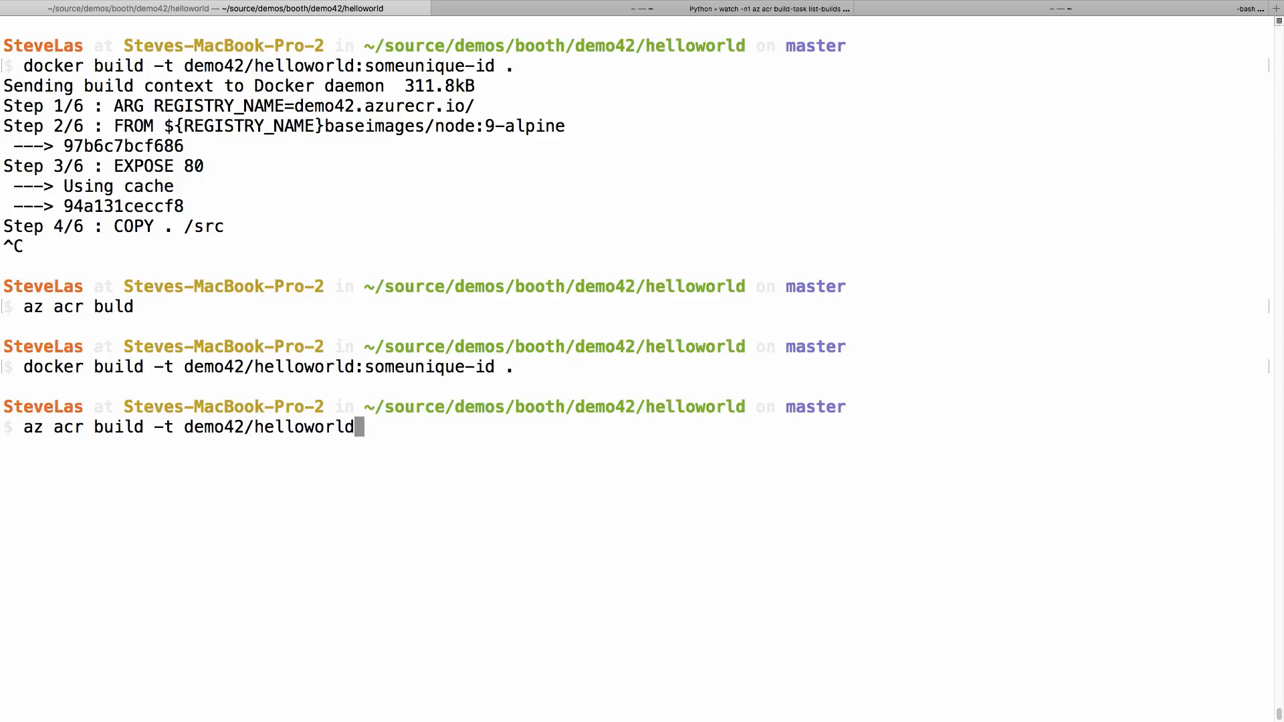
{"action": "type", "text": ":"}
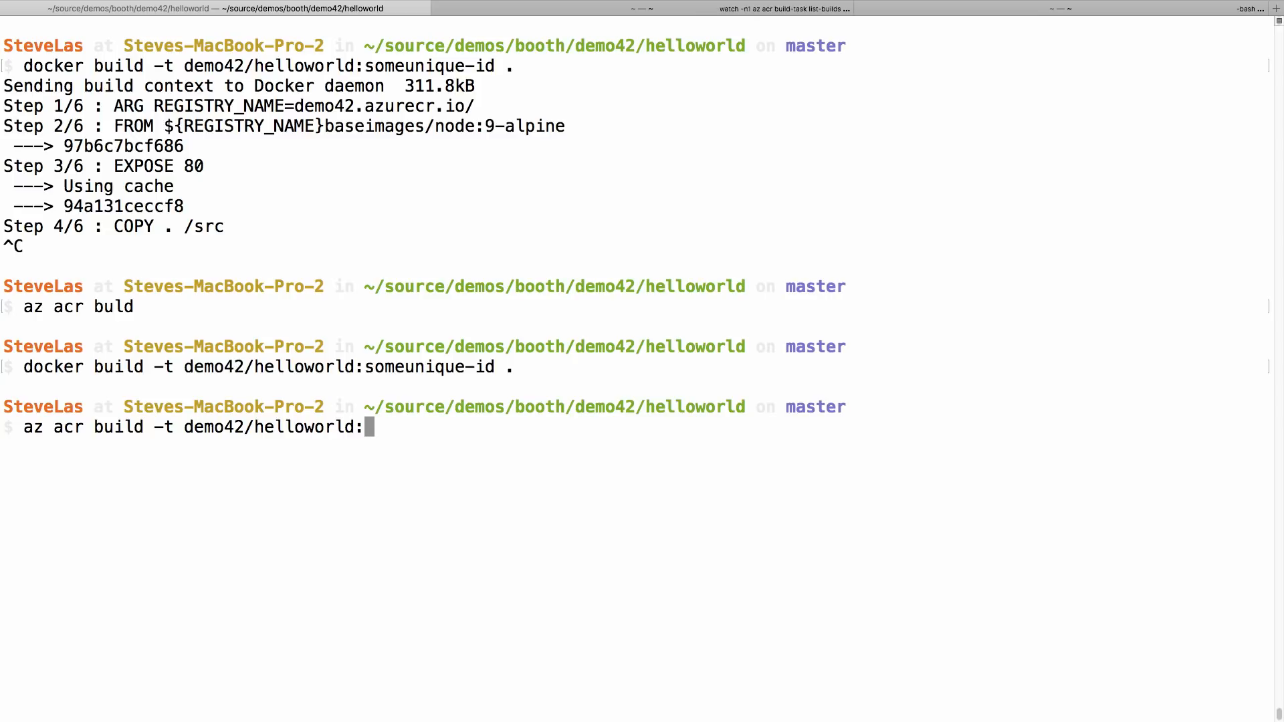
{"action": "type", "text": "{"}
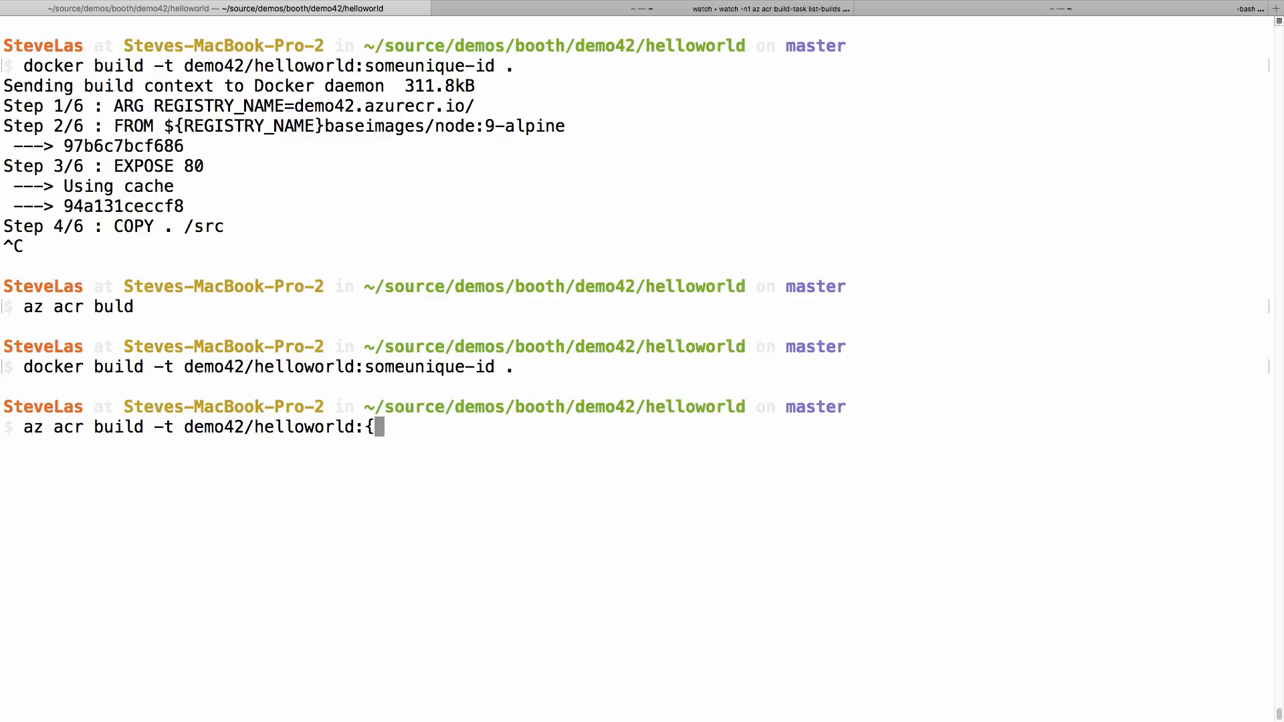
{"action": "type", "text": "{.Build.ID"}
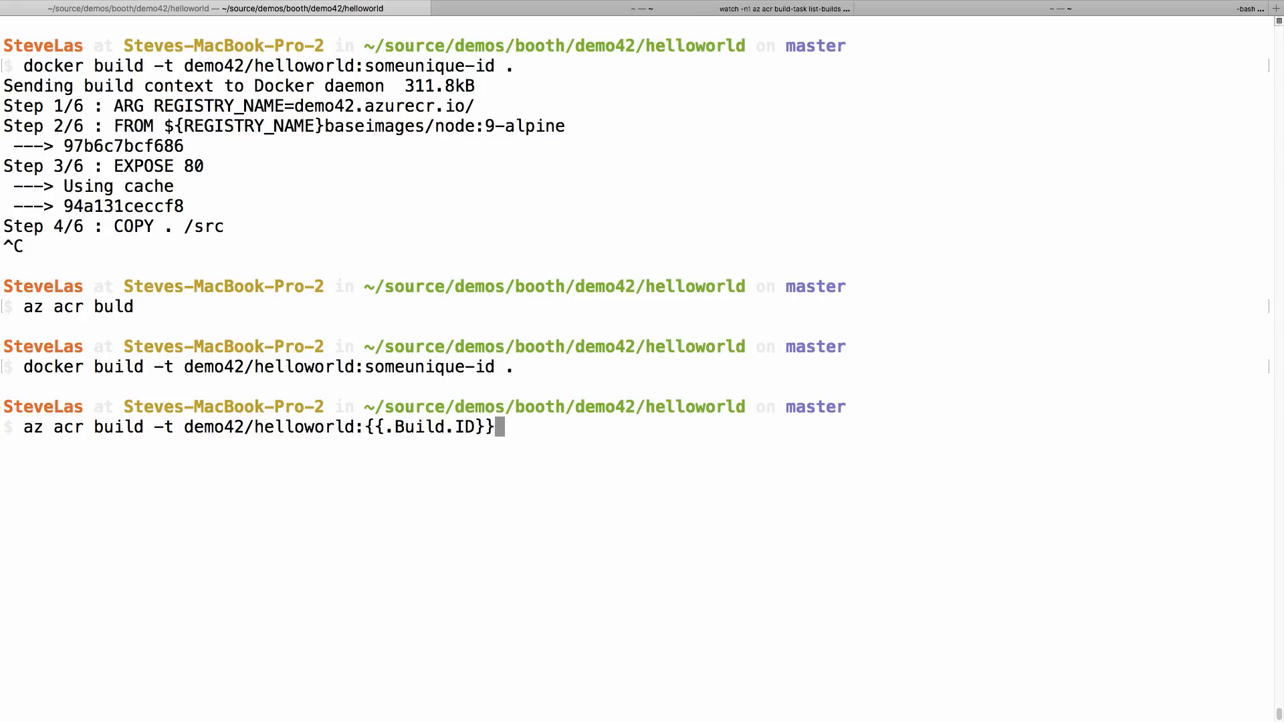
{"action": "type", "text": "."}
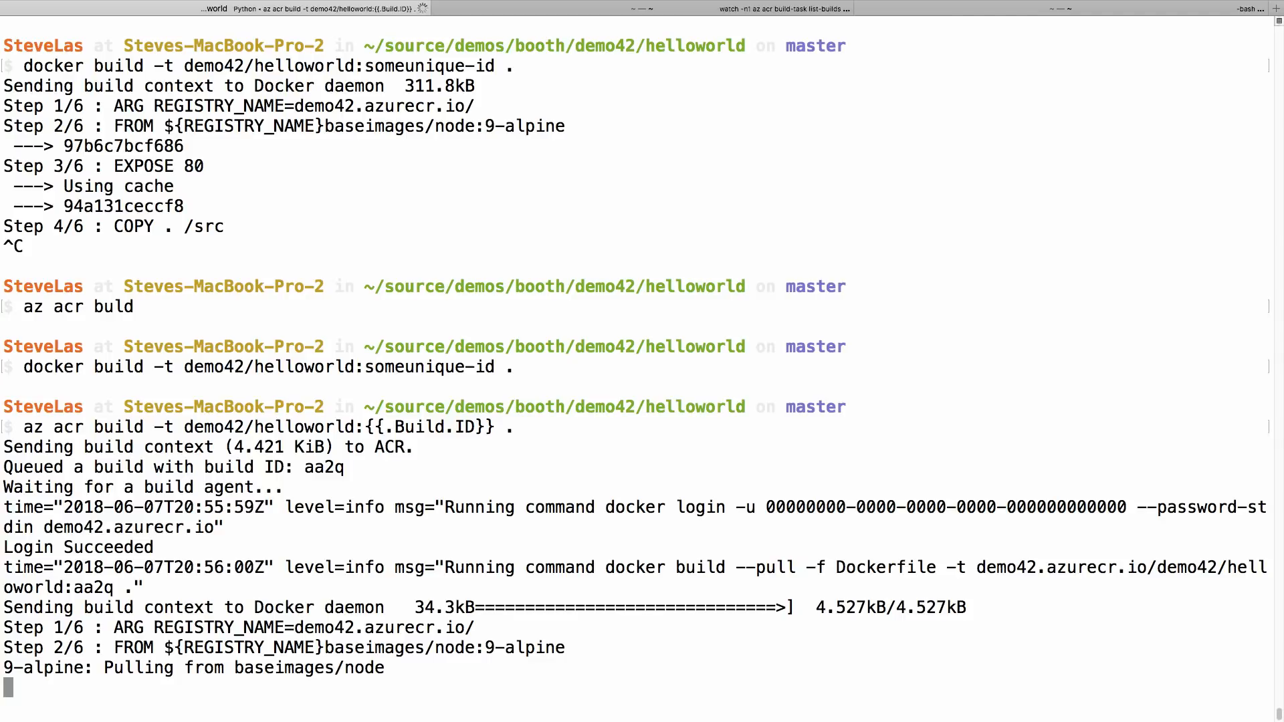
Switch to the terminal session running the demo42-staging-eus dashboard tunnel
{"action": "left_click", "coordinate": [767, 10]}
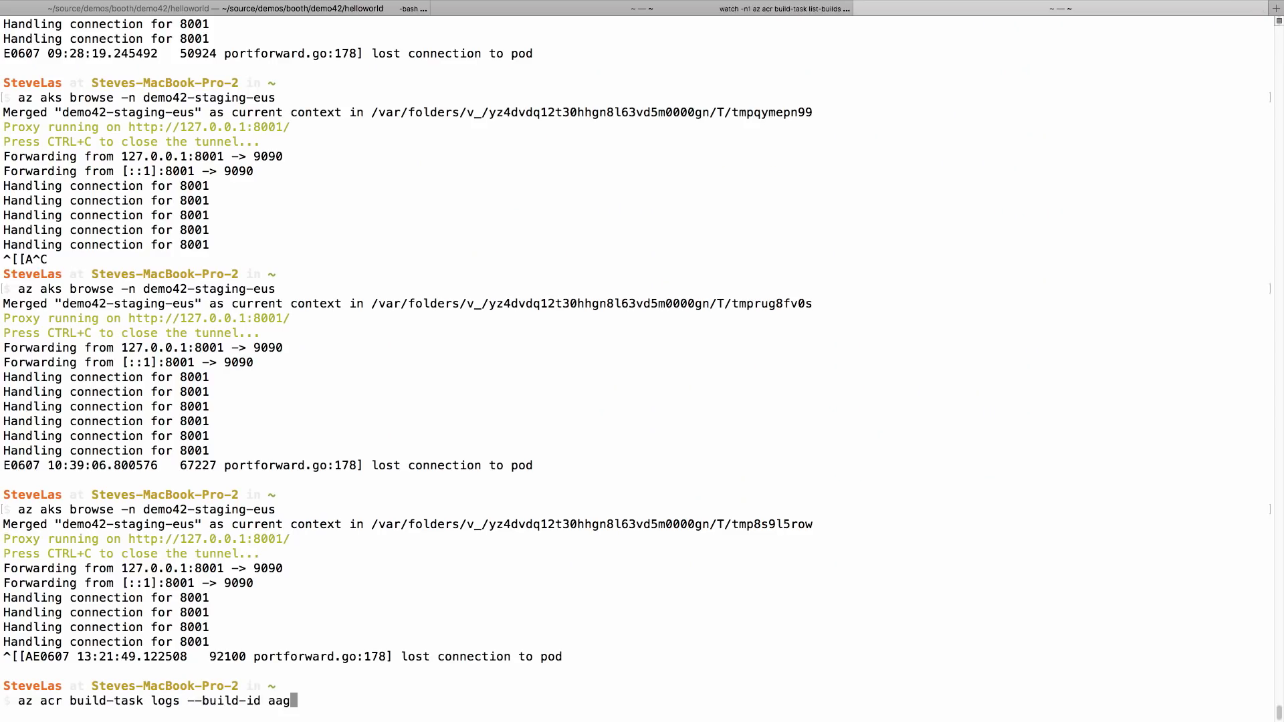
Check the Kubernetes Dashboard pods for the new helloworld pod and view the deployed helloworld site
{"action": "key", "text": "ctrl+c"}
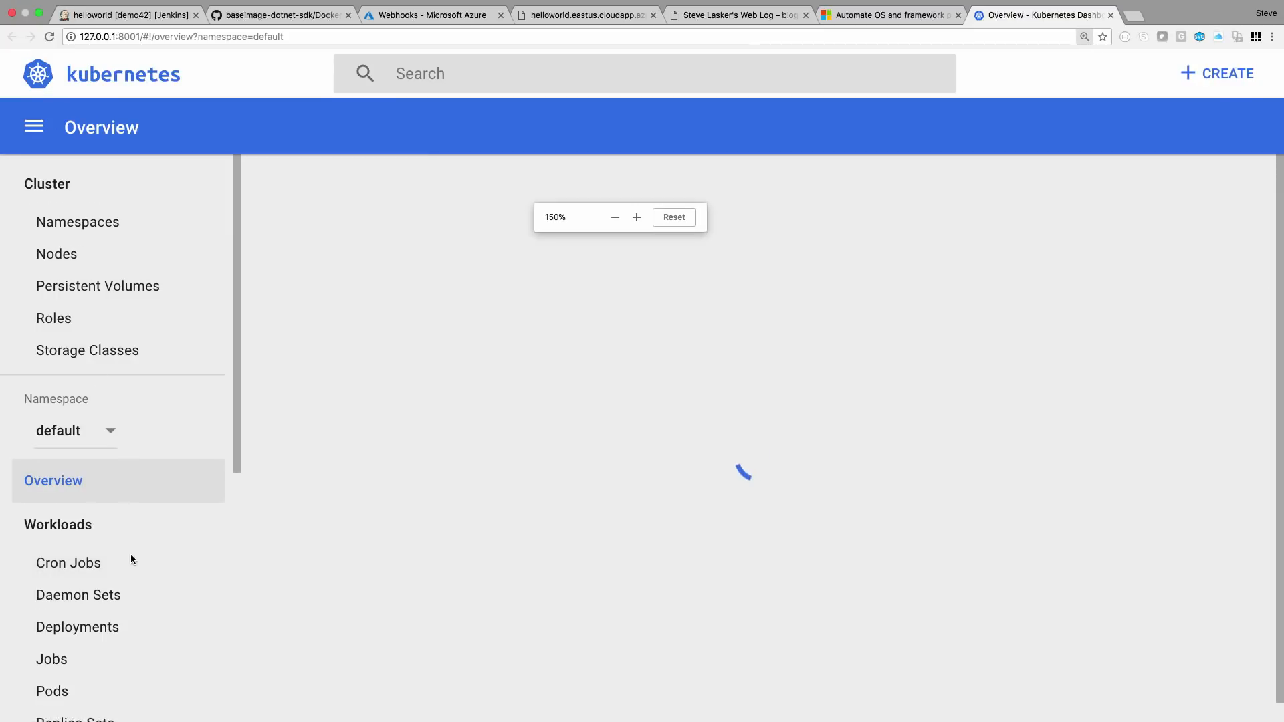
{"action": "left_click", "coordinate": [78, 626]}
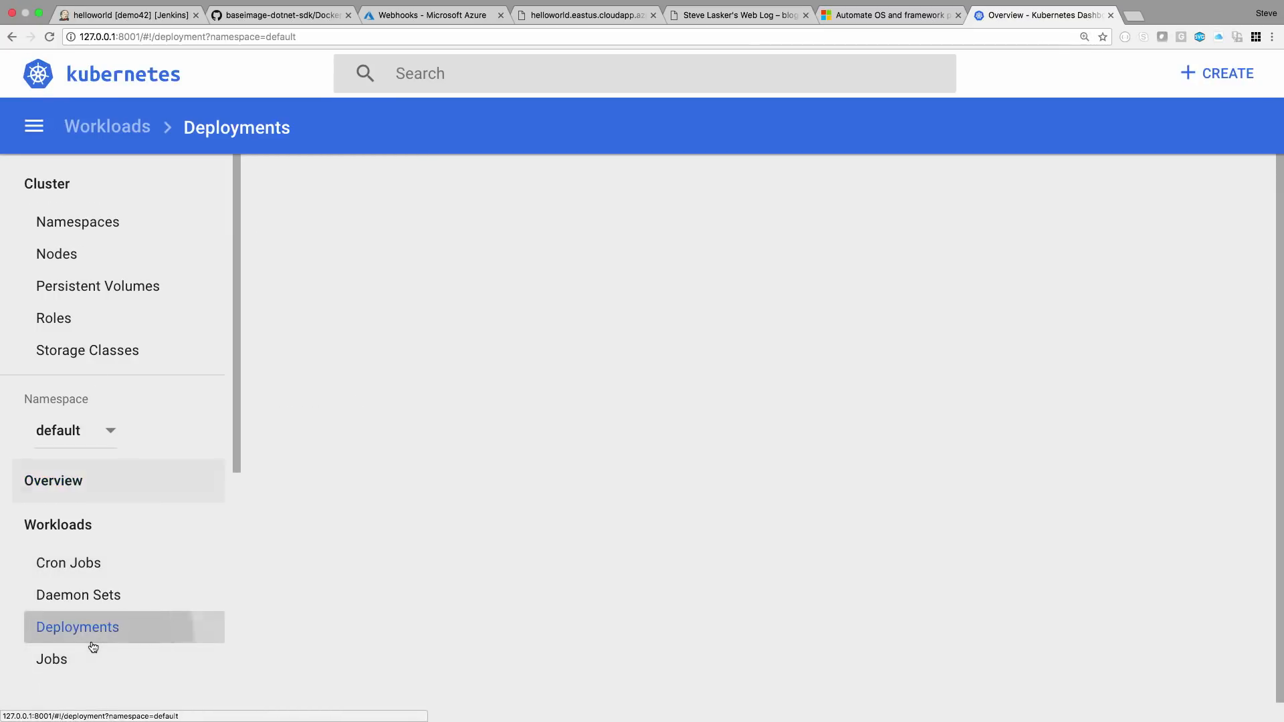
{"action": "left_click", "coordinate": [77, 627]}
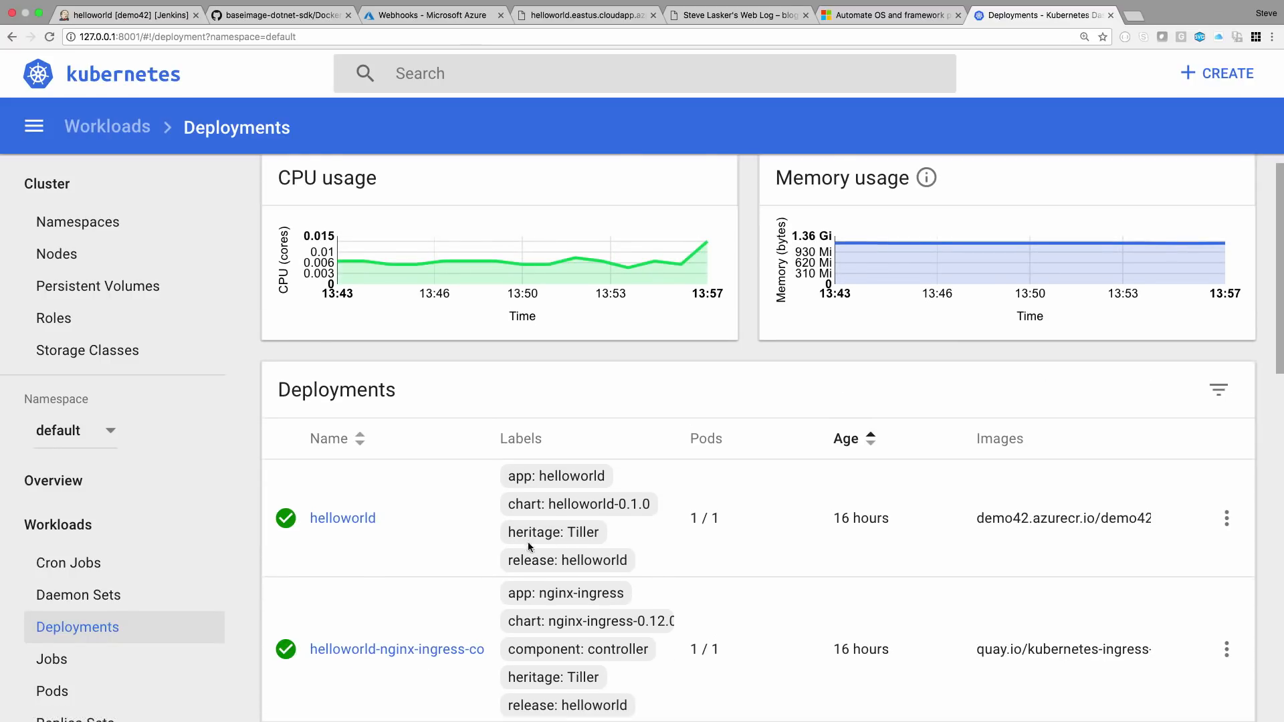
{"action": "left_click", "coordinate": [52, 692]}
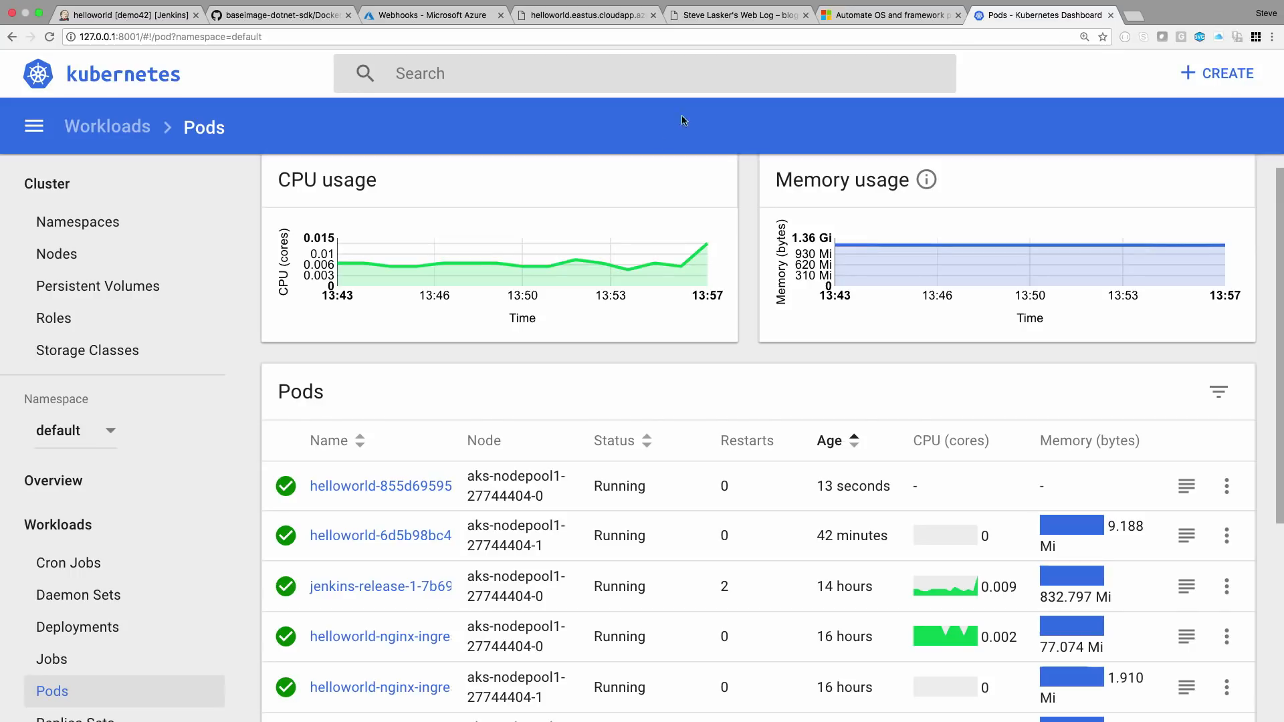
{"action": "left_click", "coordinate": [586, 14]}
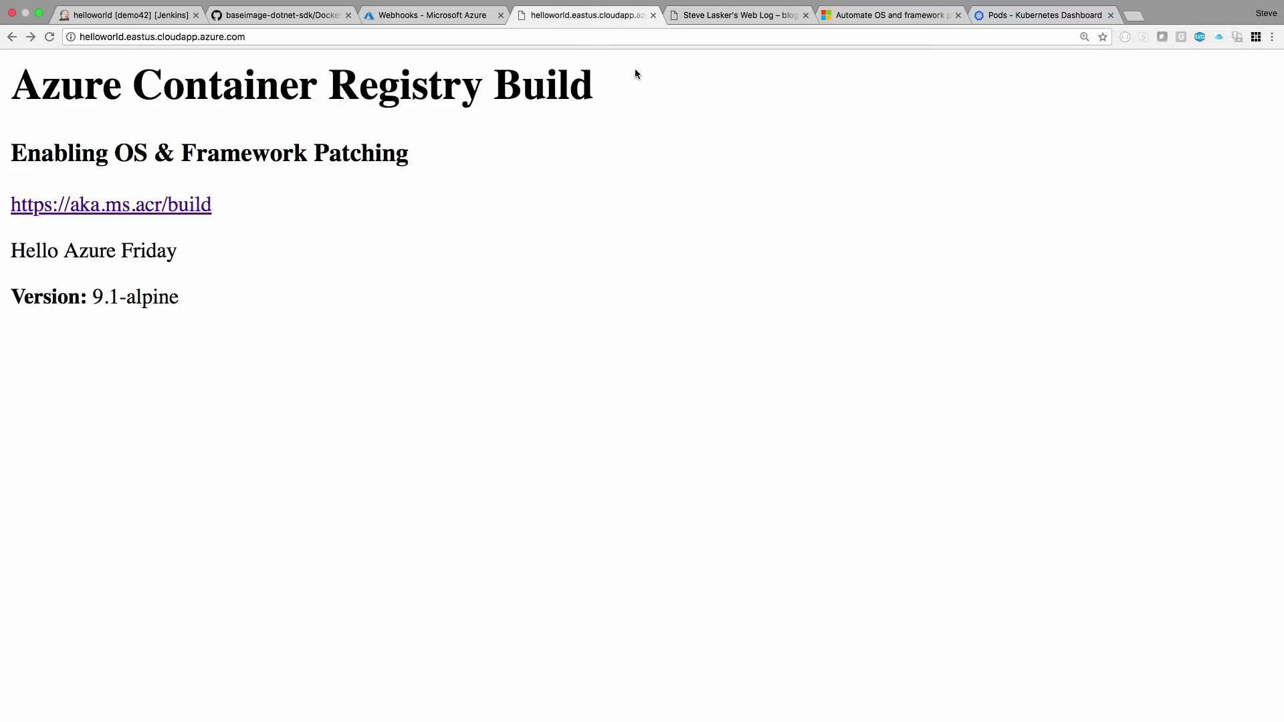
{"action": "mouse_move", "coordinate": [469, 200]}
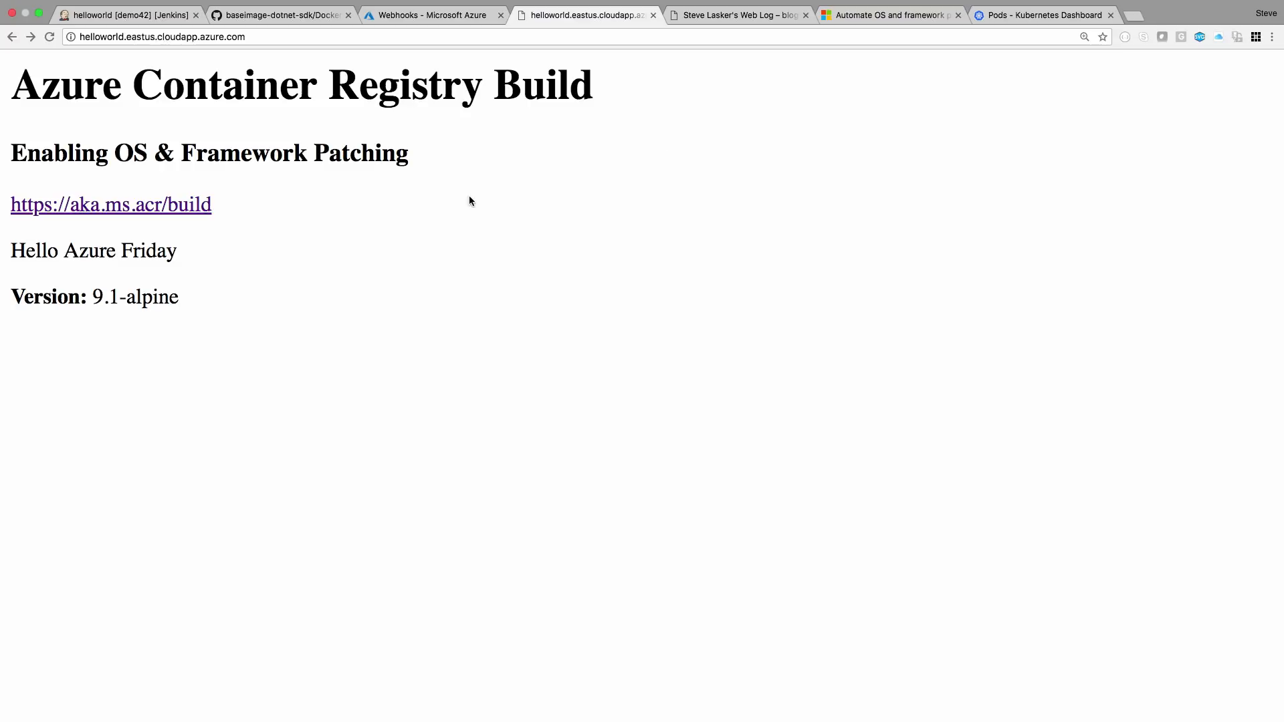
{"action": "mouse_move", "coordinate": [451, 238]}
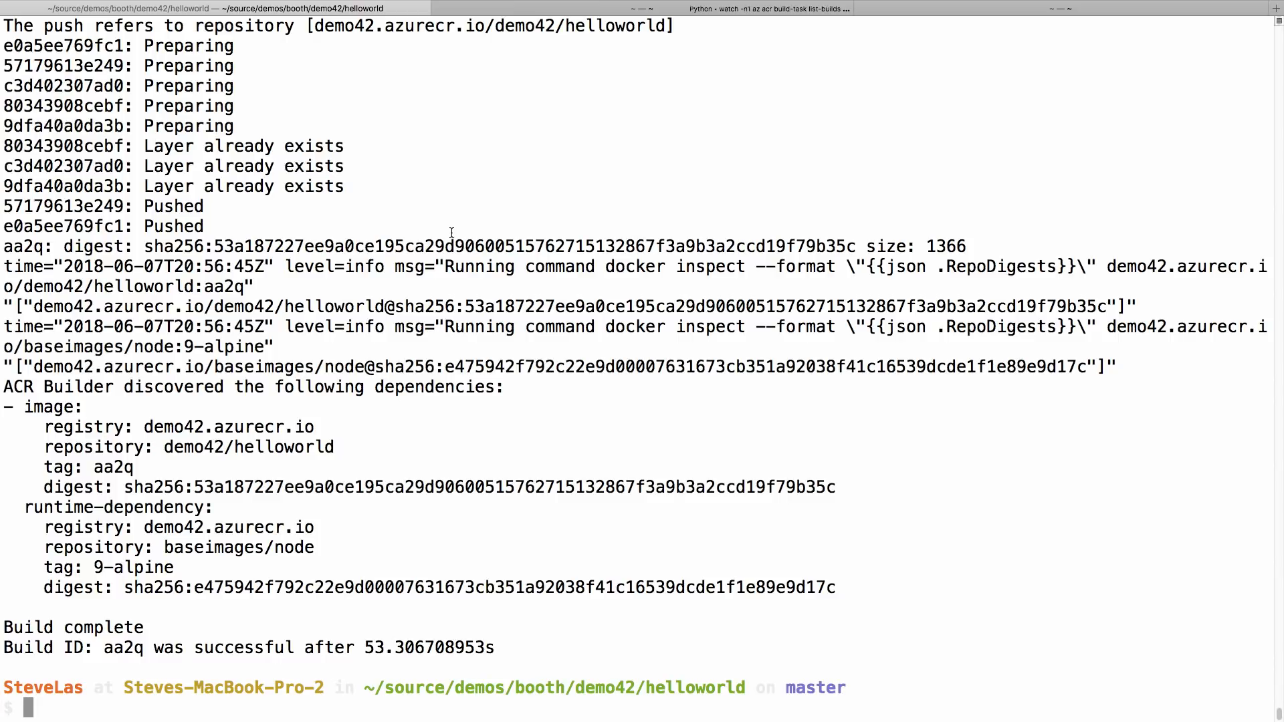
Switch from the helloworld page to Visual Studio Code with server.js open
{"action": "key", "text": "Cmd+Tab"}
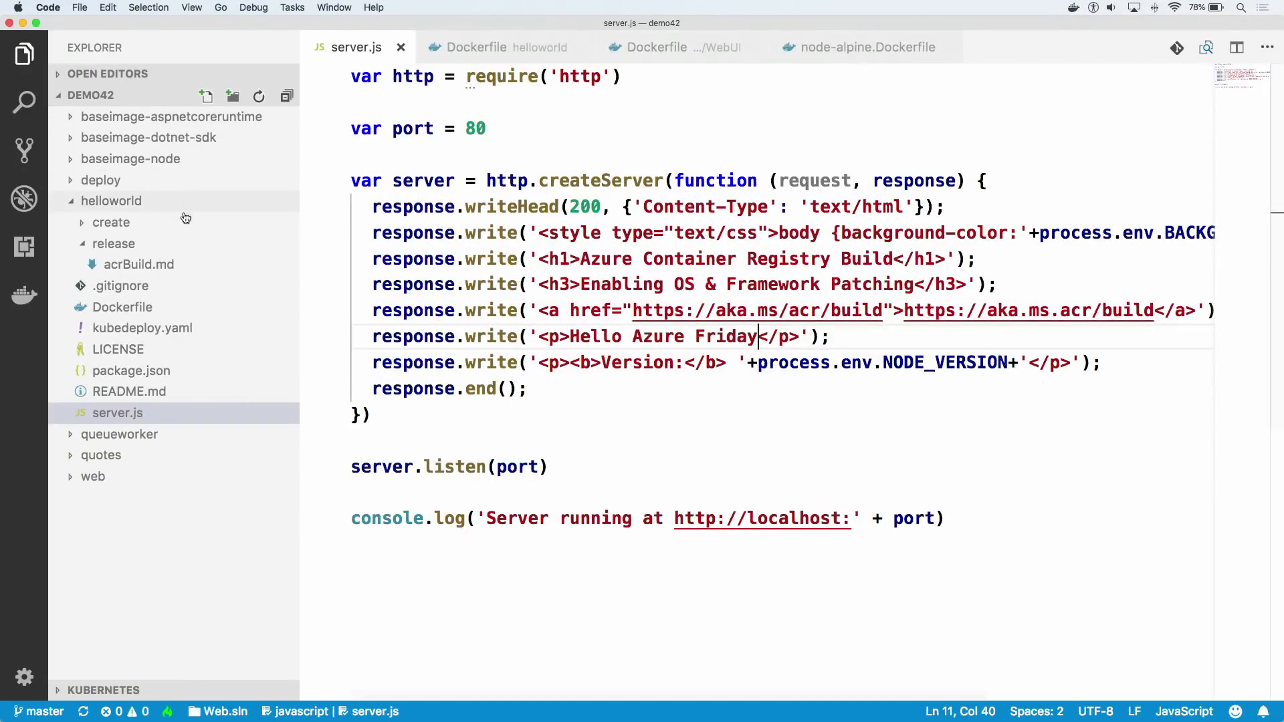
Place the cursor on the Hello Azure Friday greeting line in server.js
{"action": "left_click", "coordinate": [139, 264]}
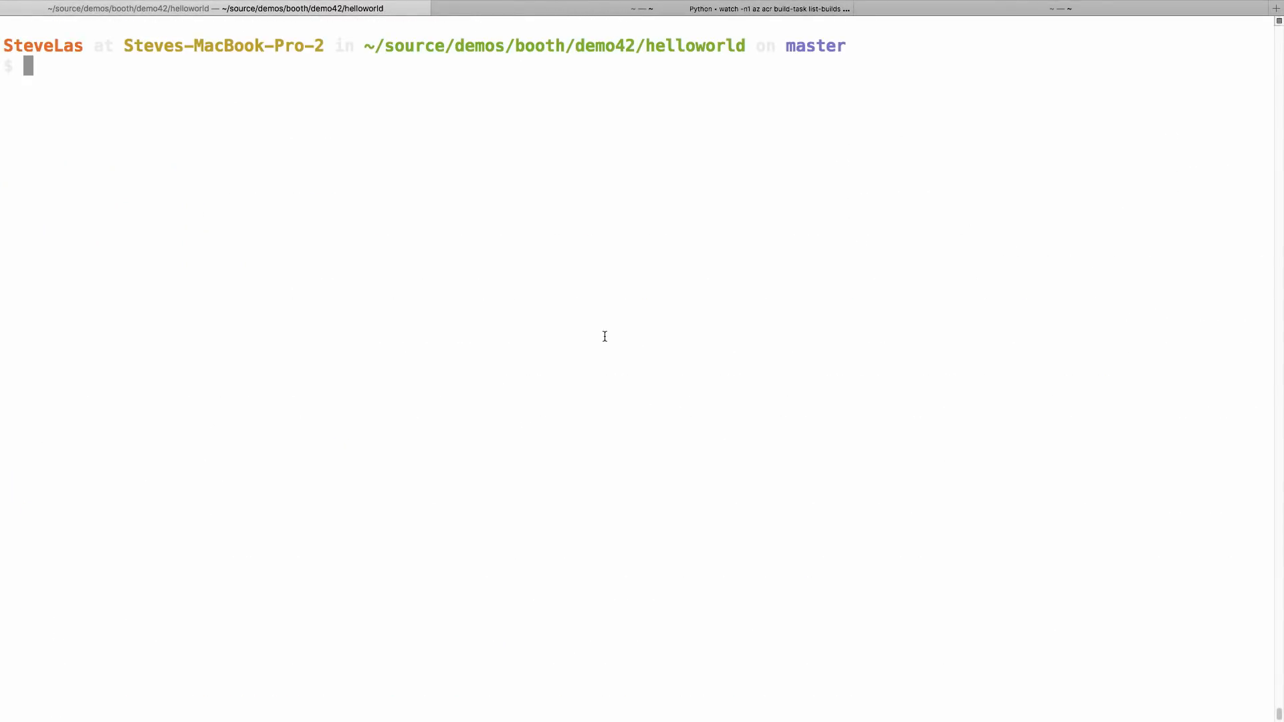
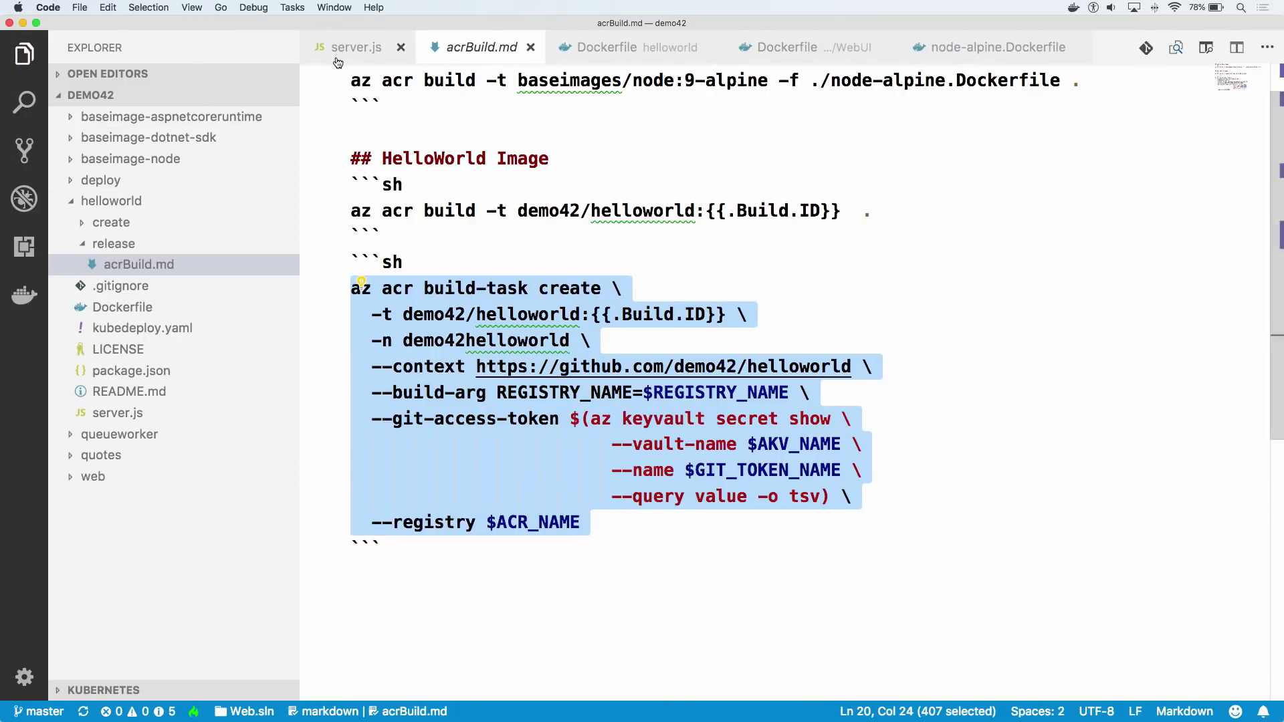
Change the server.js greeting to Hello Azure Laura and commit it to the helloworld repository
{"action": "left_click", "coordinate": [355, 47]}
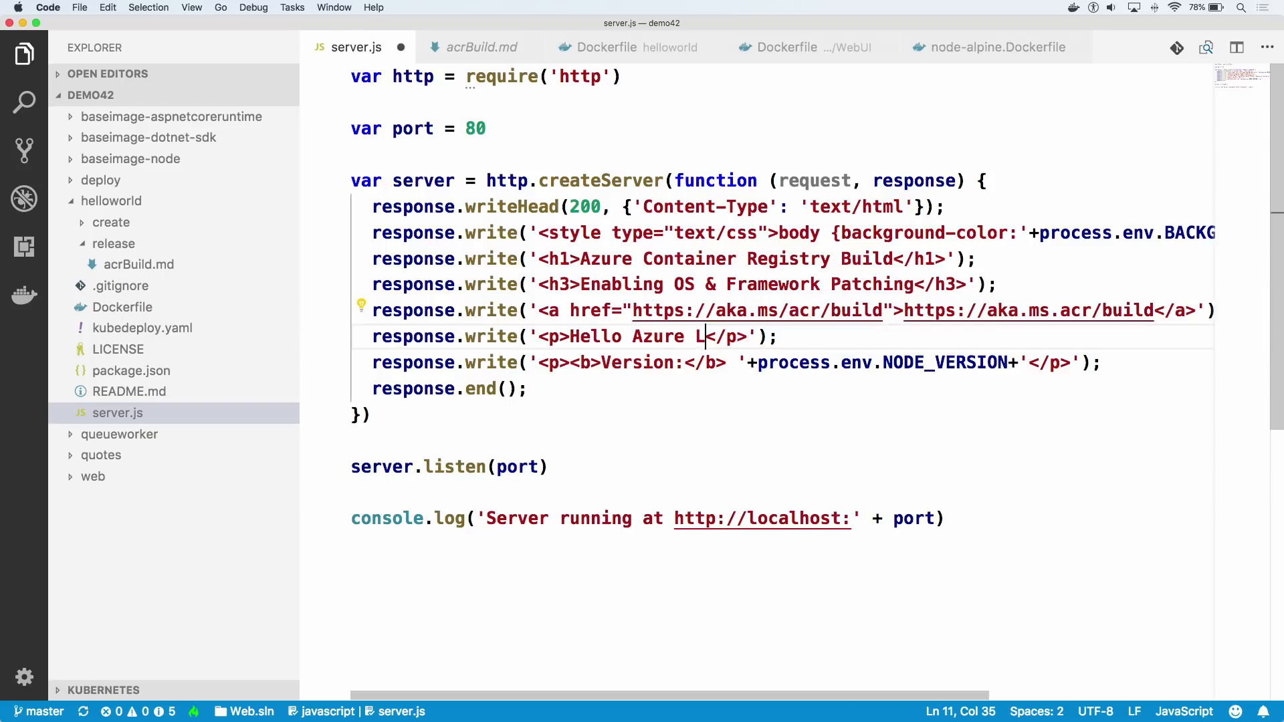
{"action": "type", "text": "aura"}
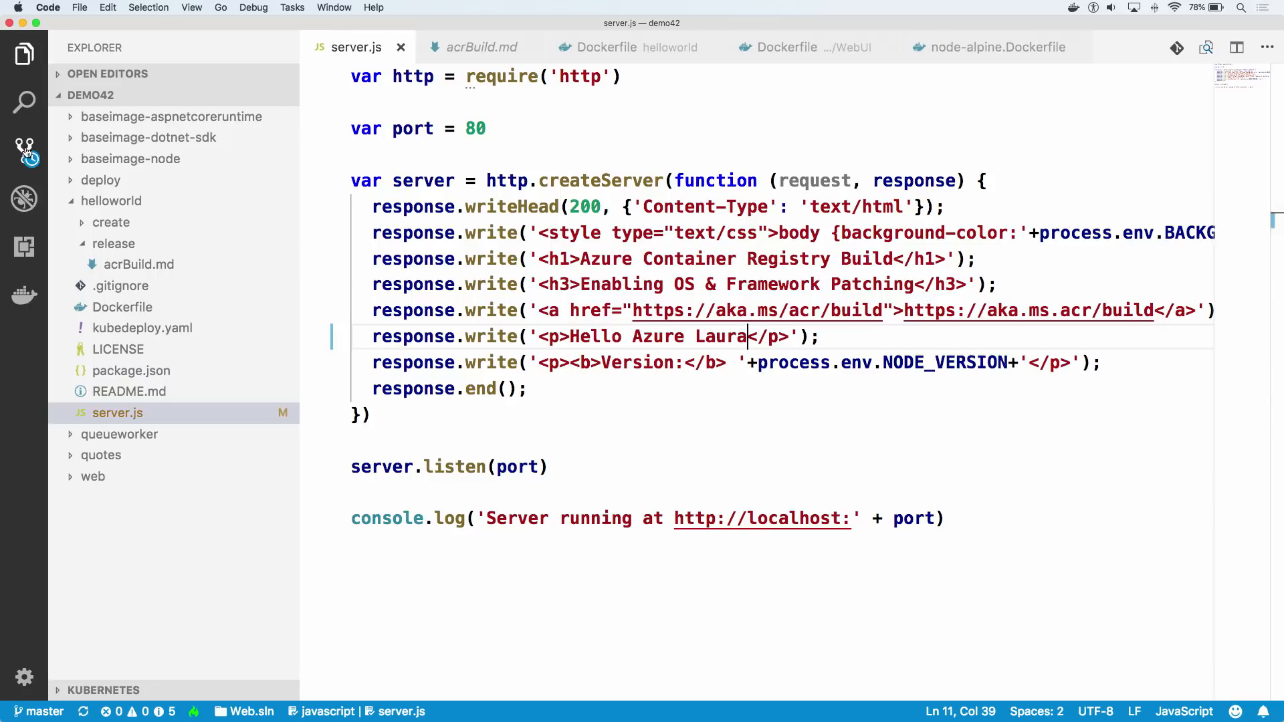
{"action": "left_click", "coordinate": [24, 150]}
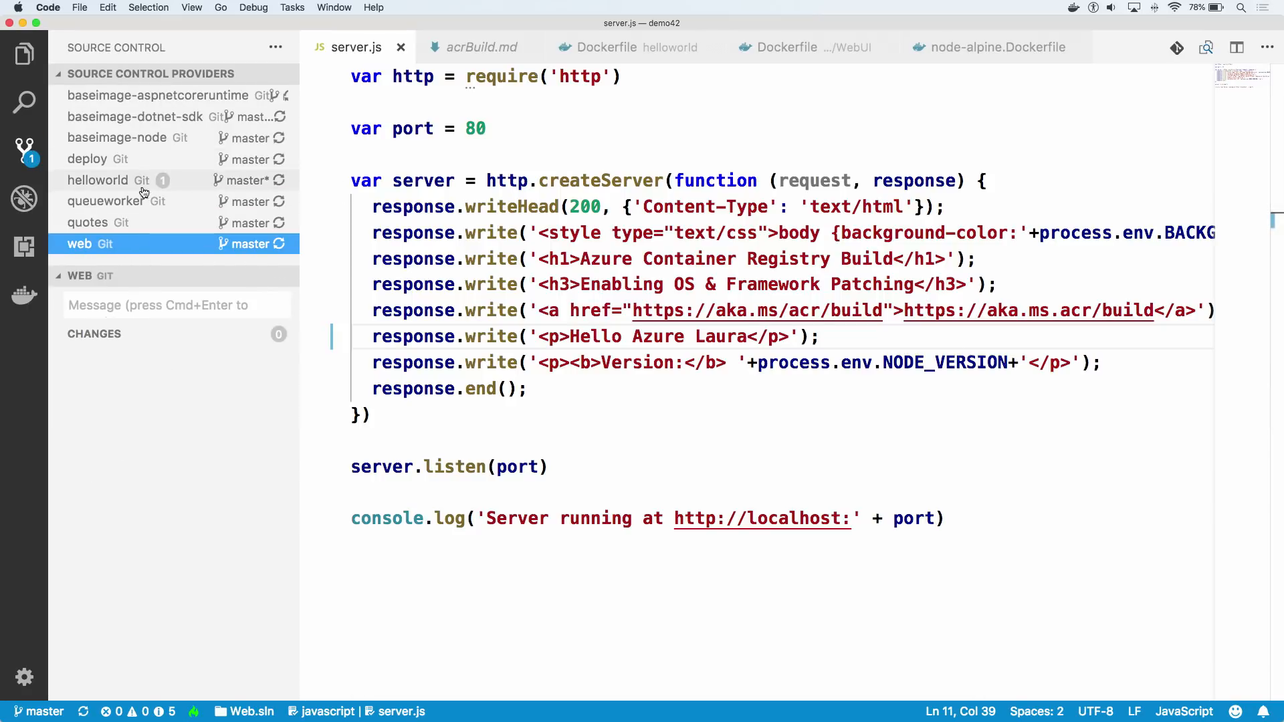
{"action": "left_click", "coordinate": [97, 181]}
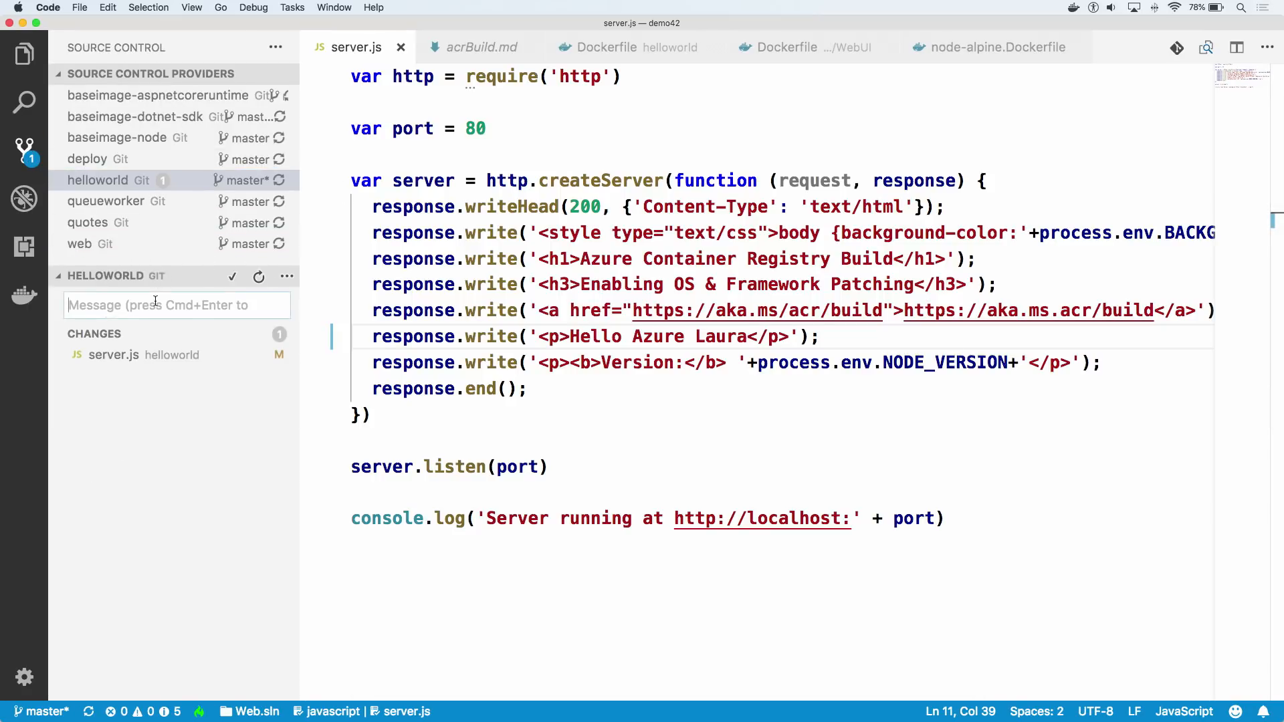
{"action": "type", "text": "Hello Lar"}
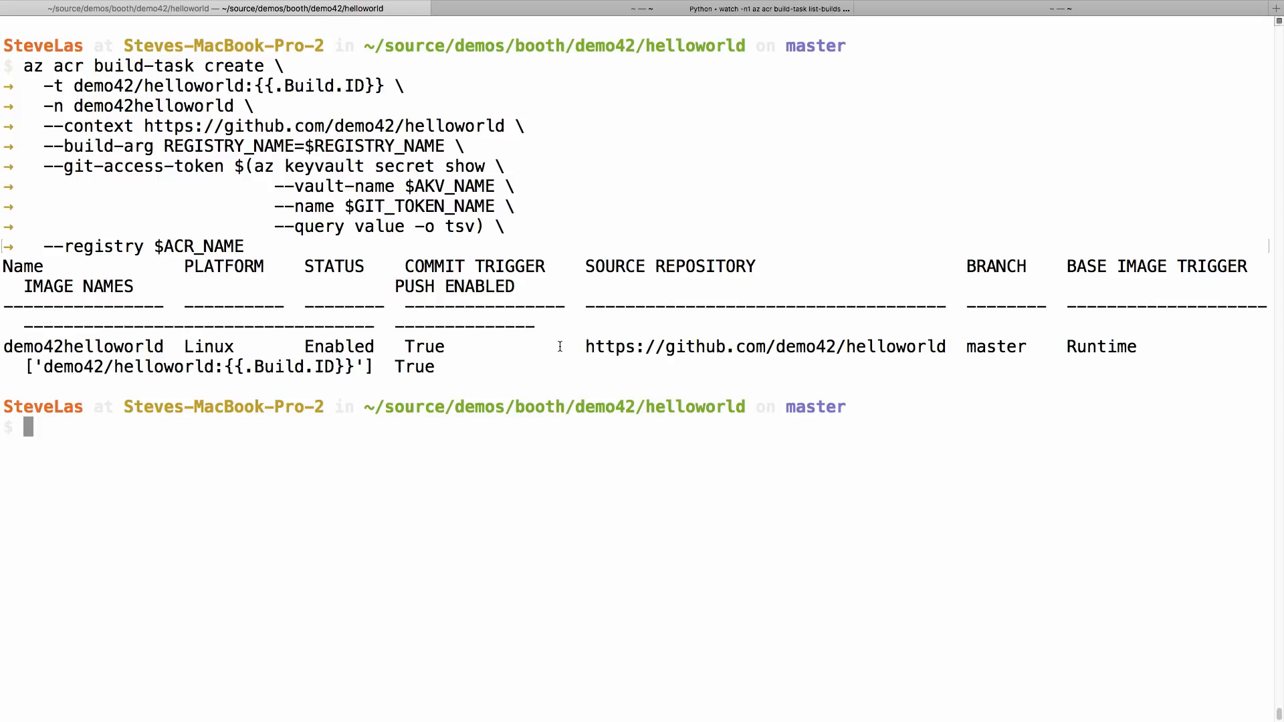
View the az acr build-task logs for commit build aa2r, highlight the runtime dependency, then check the builds list
{"action": "type", "text": "az acr"}
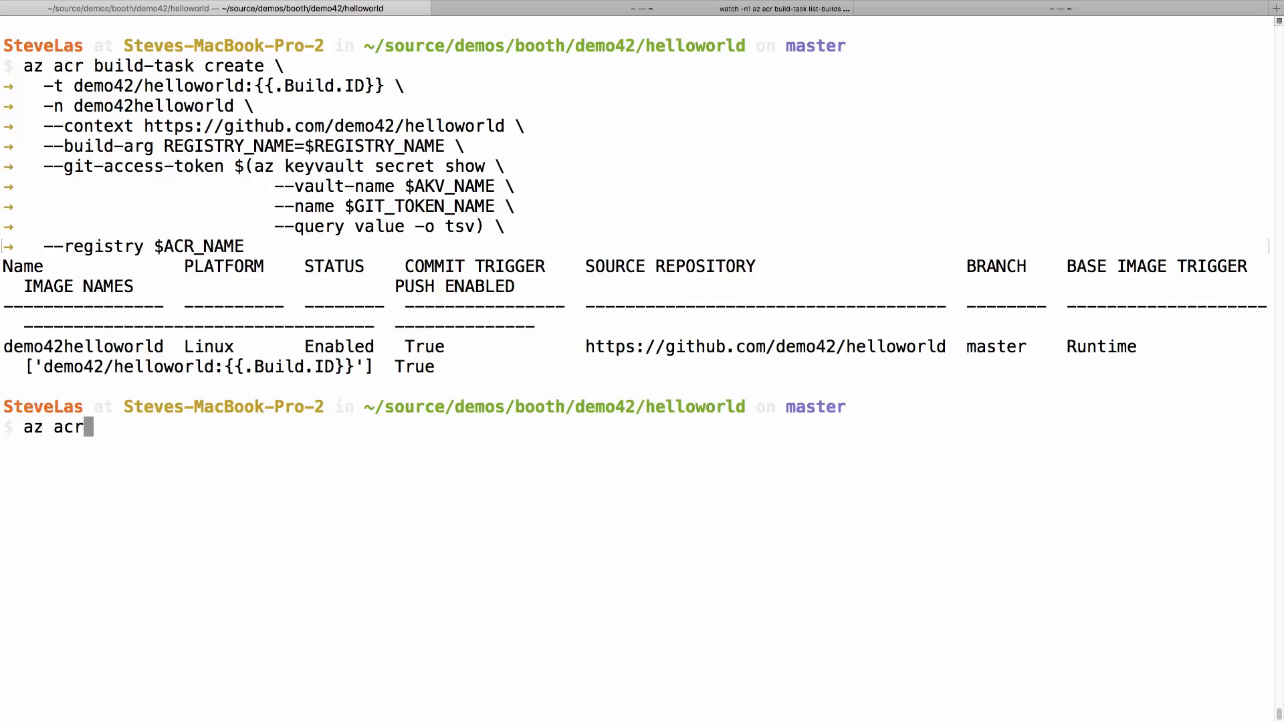
{"action": "type", "text": "build-tas"}
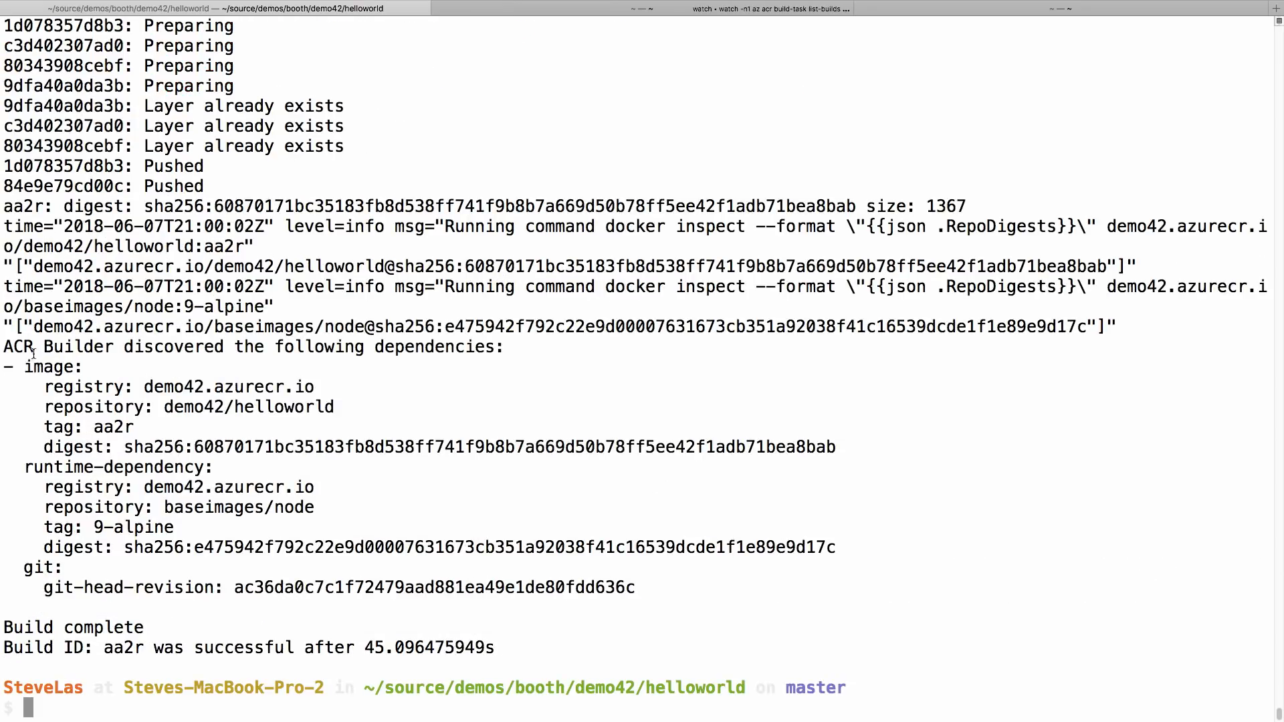
{"action": "left_click_drag", "start_coordinate": [4, 346], "coordinate": [313, 387]}
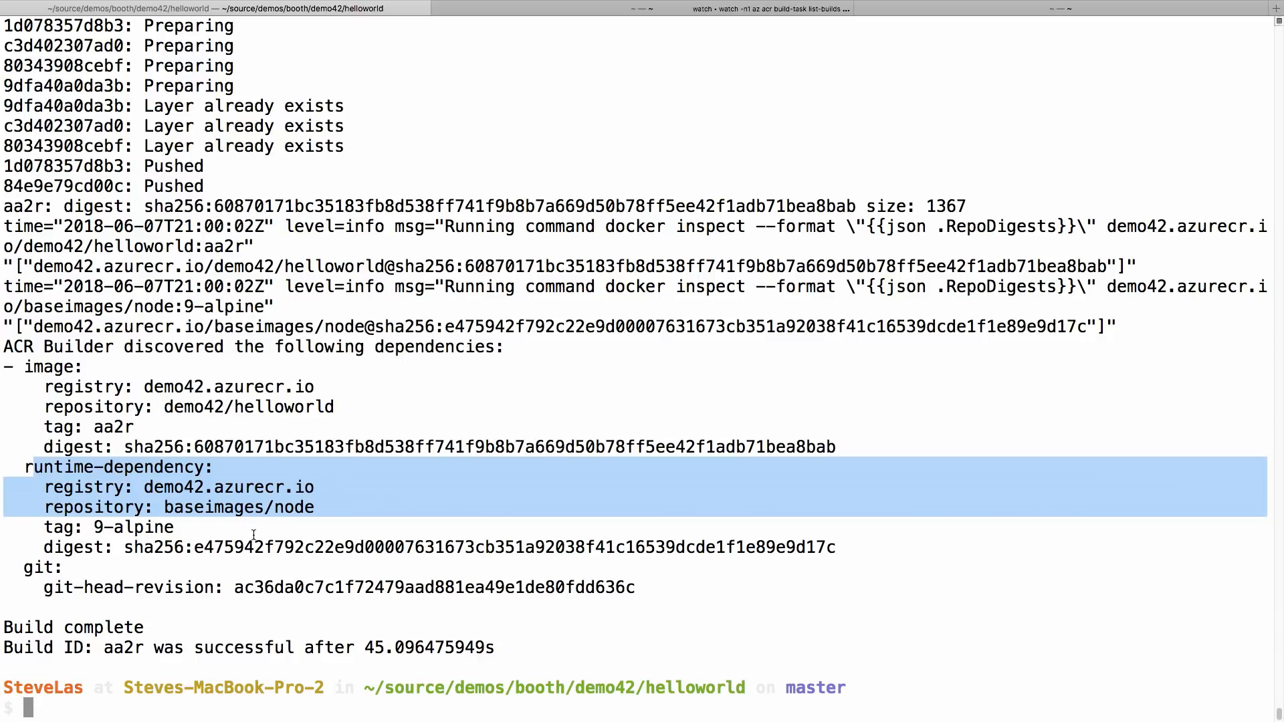
{"action": "key", "text": "Tab"}
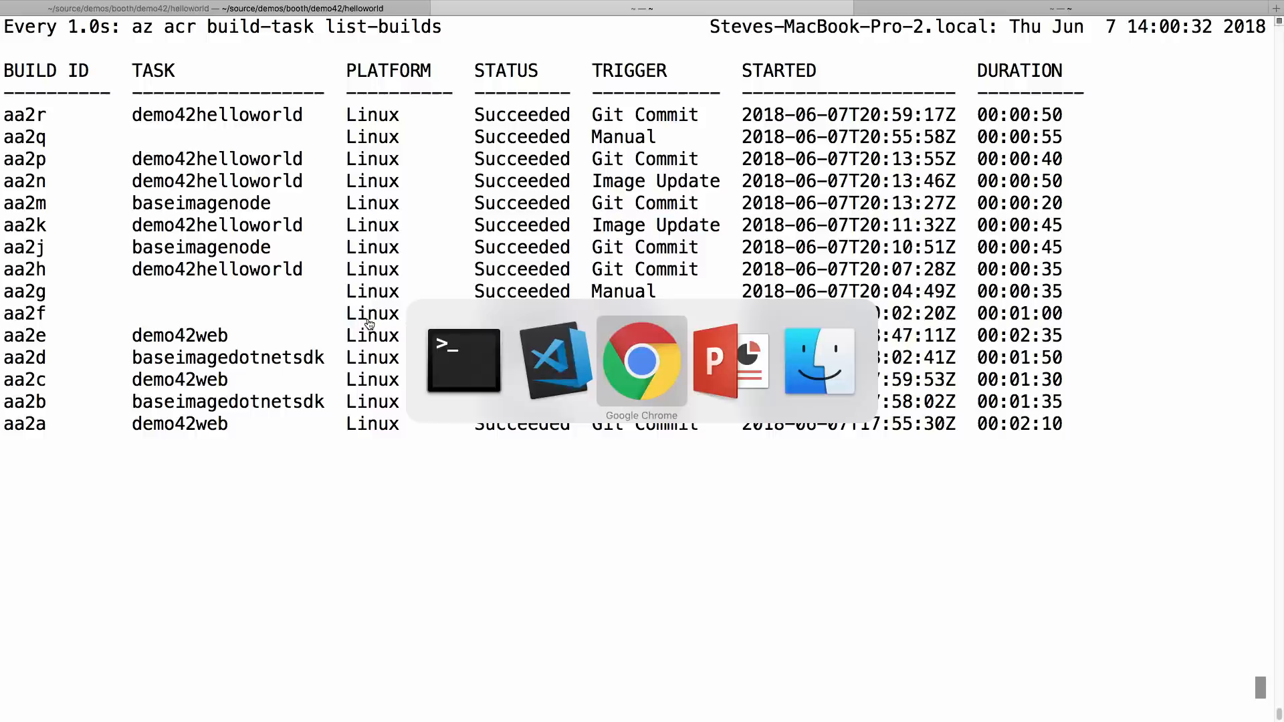
{"action": "left_click", "coordinate": [641, 360]}
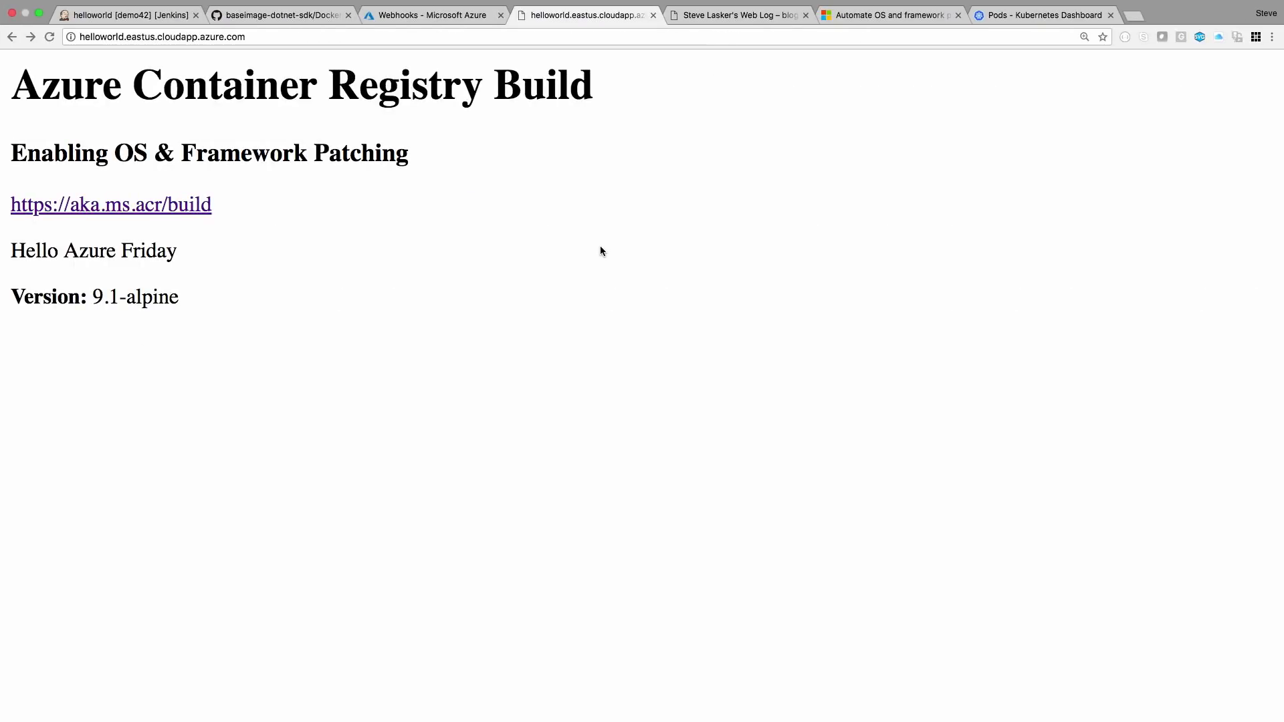
{"action": "mouse_move", "coordinate": [578, 269]}
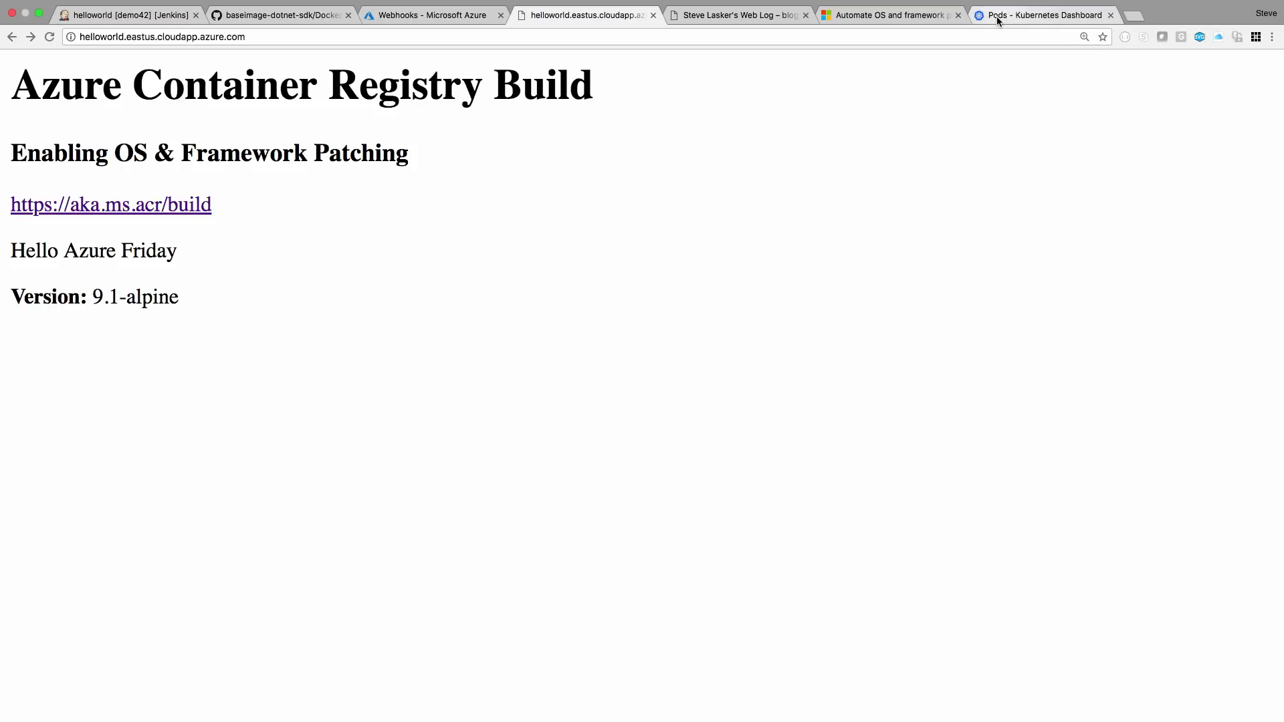
Check the new helloworld pod in the Kubernetes Dashboard, then revisit the helloworld site
{"action": "left_click", "coordinate": [1041, 15]}
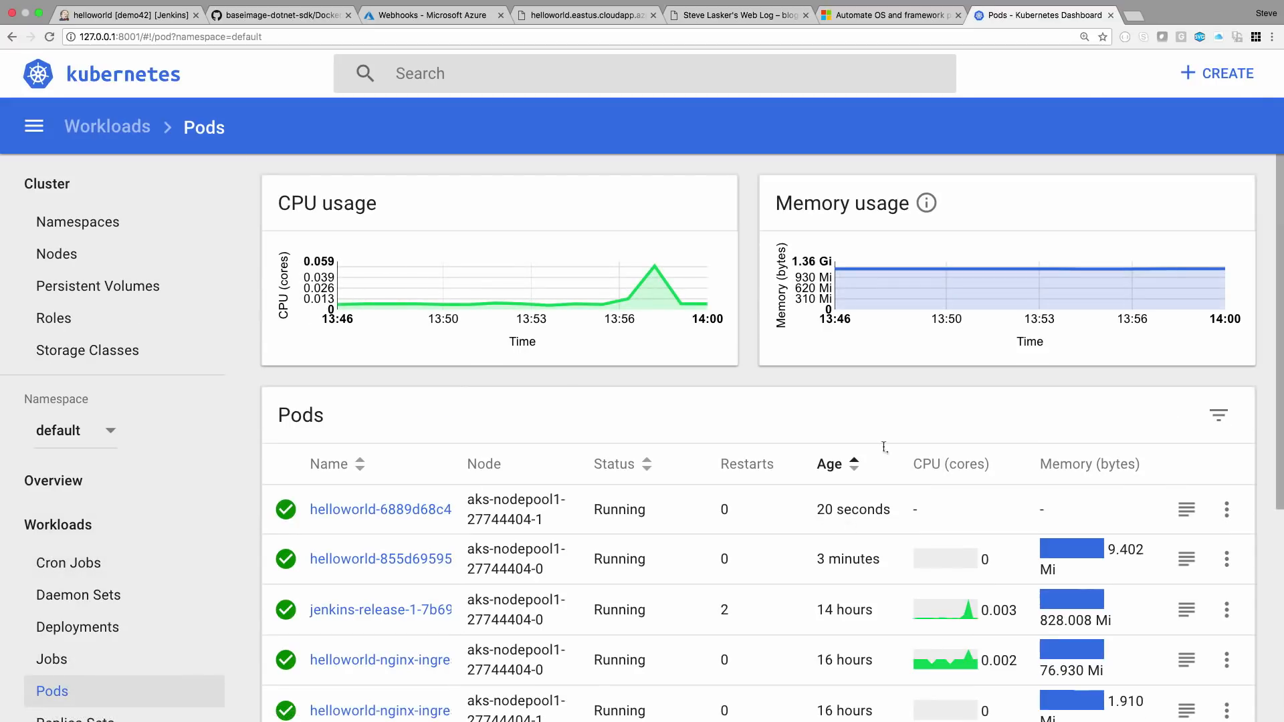
{"action": "left_click", "coordinate": [585, 15]}
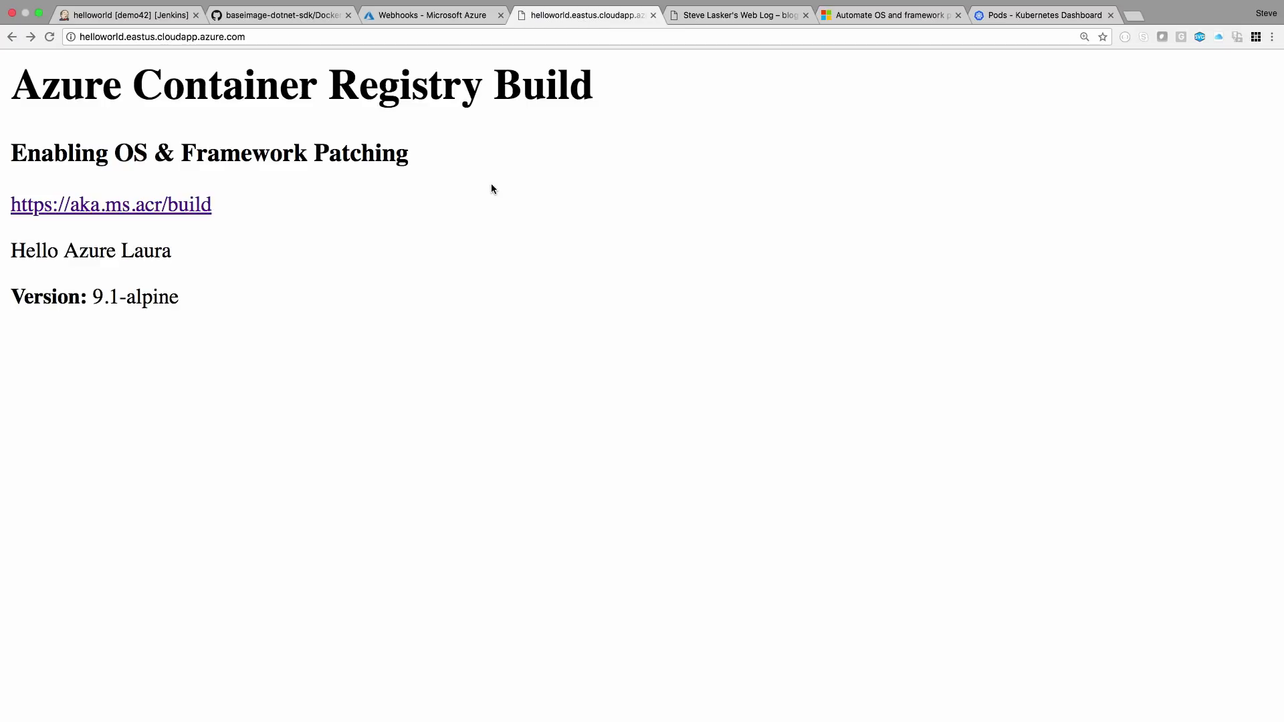
{"action": "mouse_move", "coordinate": [459, 210]}
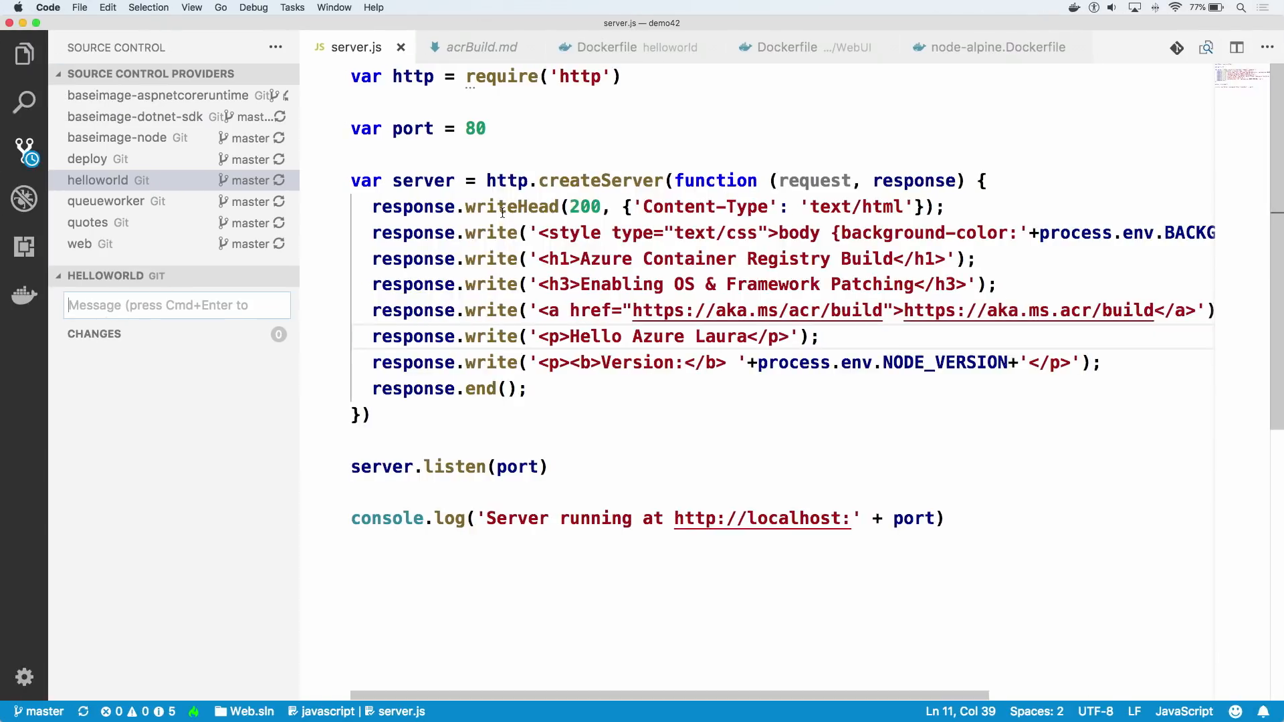
Open node-alpine.Dockerfile from the baseimage-node folder in the Explorer
{"action": "left_click", "coordinate": [127, 137]}
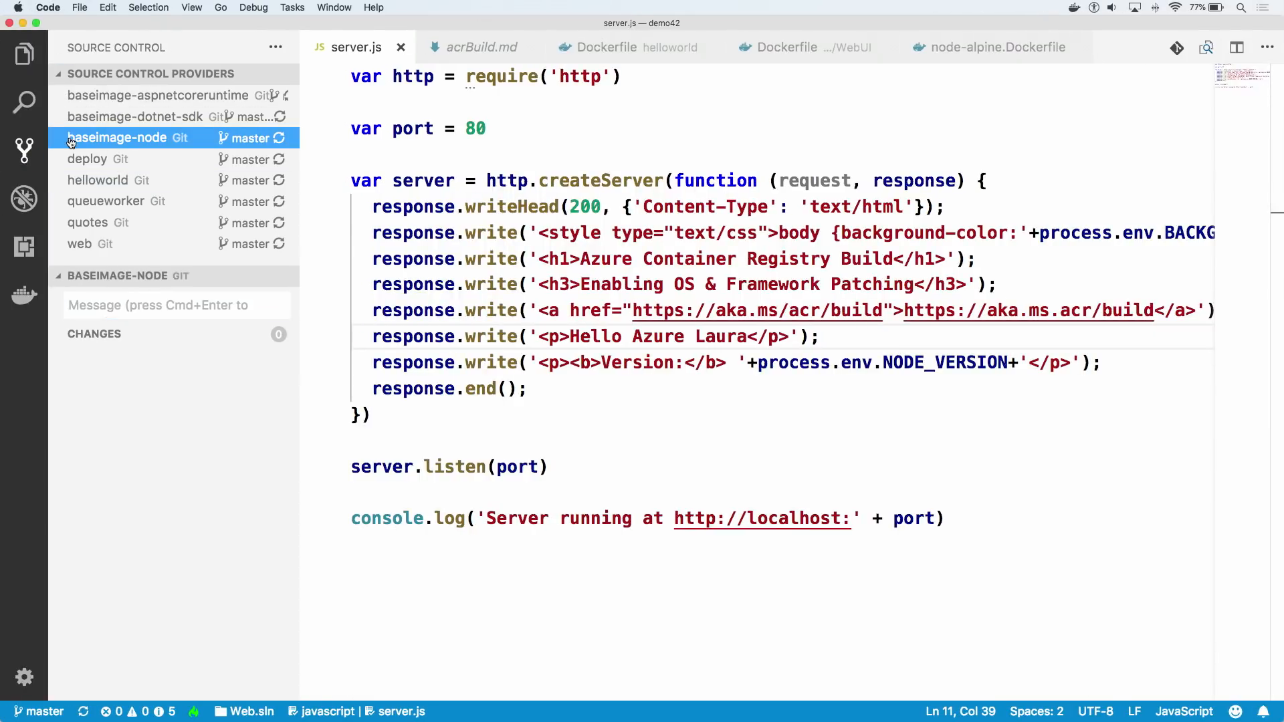
{"action": "left_click", "coordinate": [25, 53]}
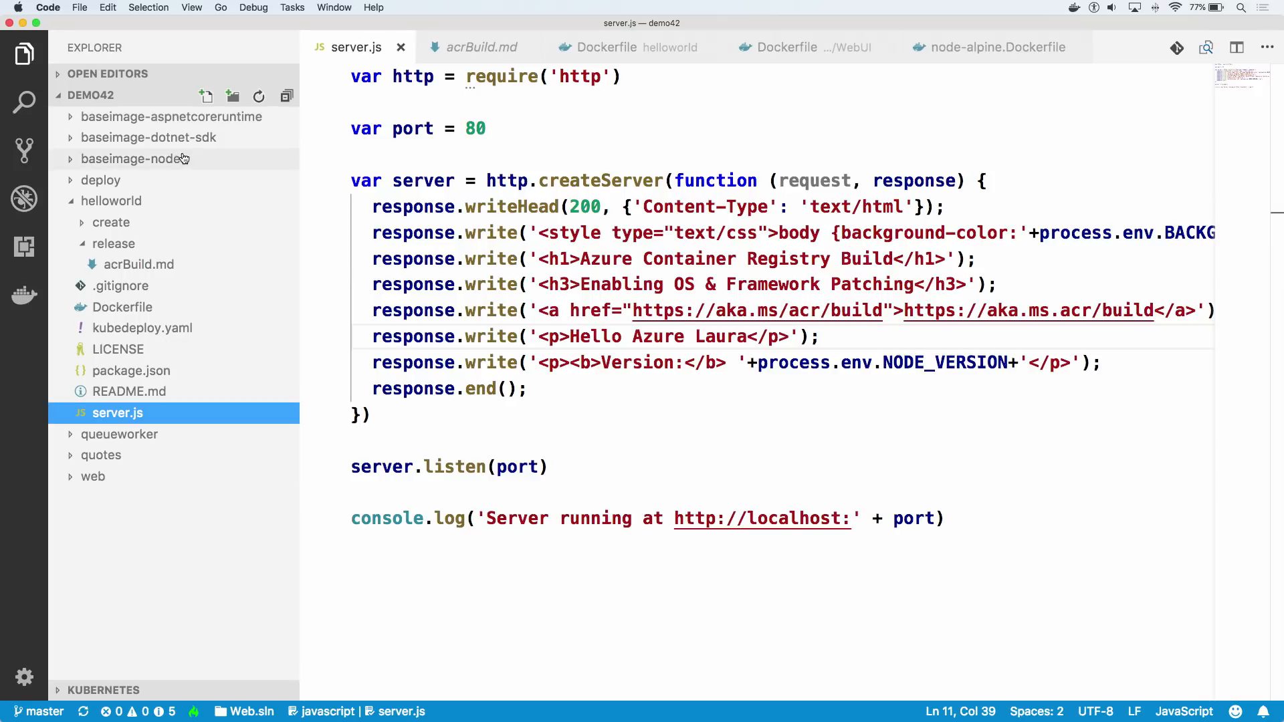
{"action": "left_click", "coordinate": [133, 159]}
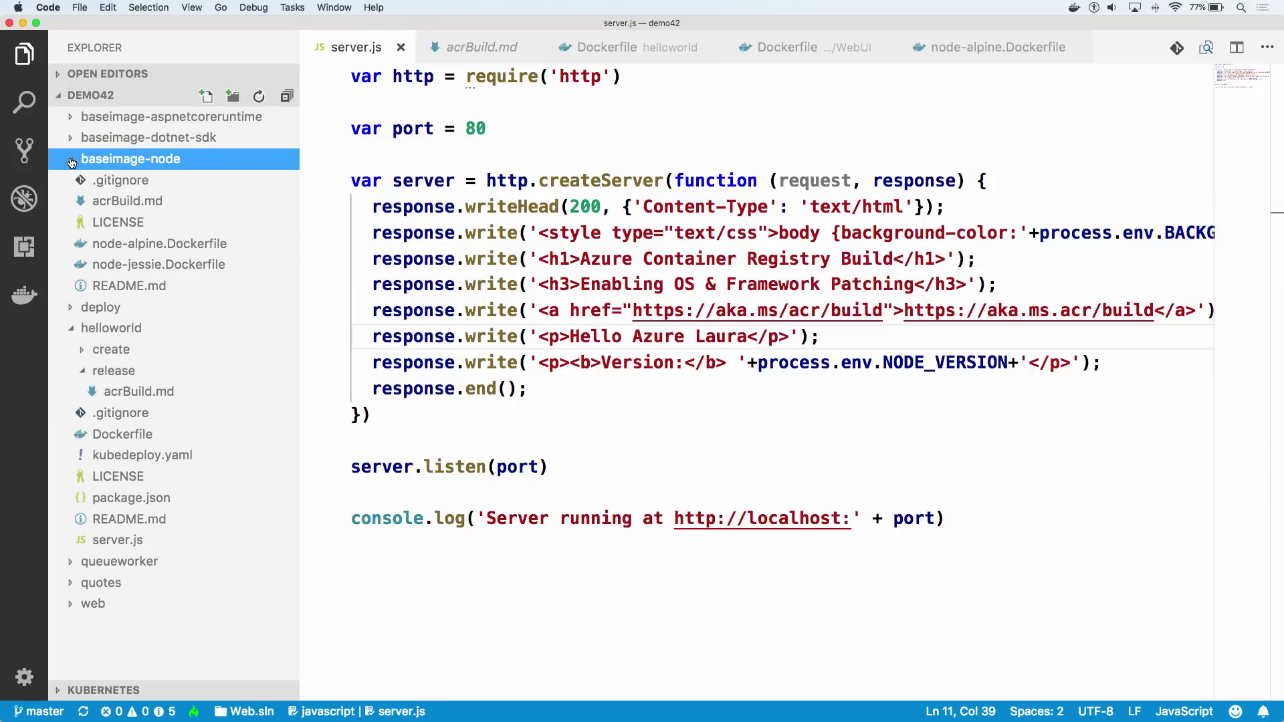
{"action": "left_click", "coordinate": [159, 243]}
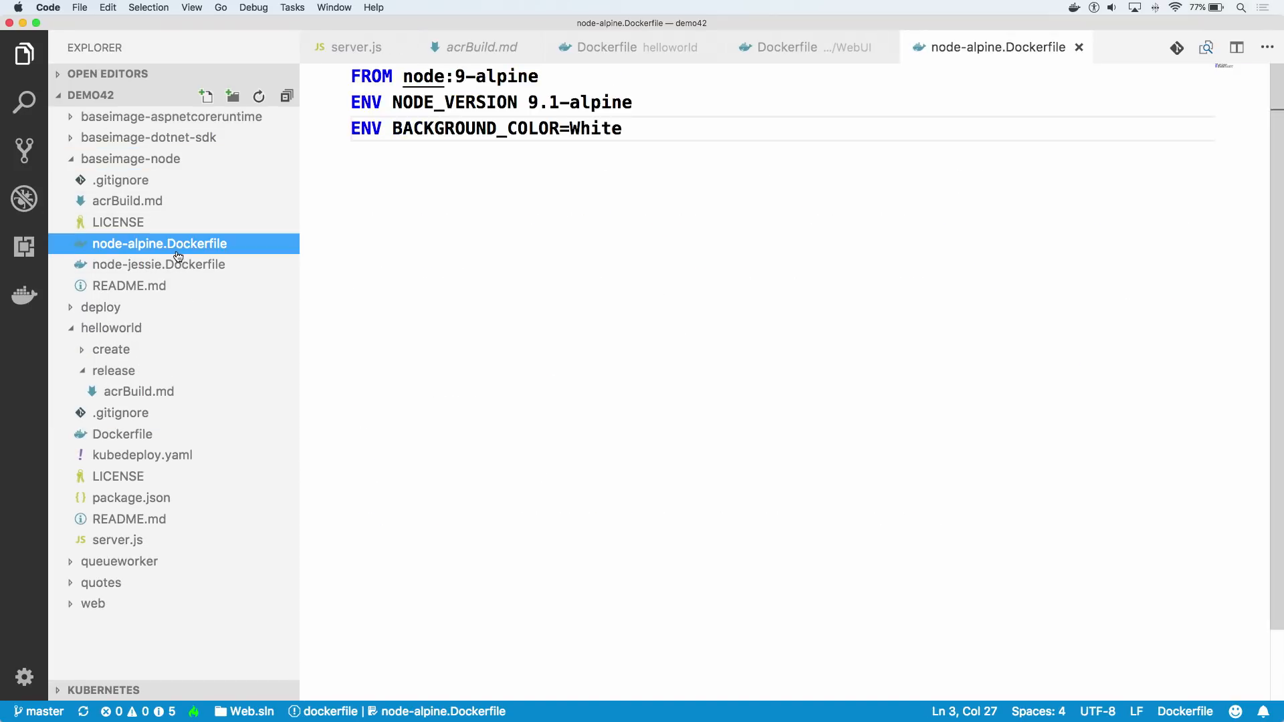
Change BACKGROUND_COLOR to Blue and NODE_VERSION to 9.1-alpine-blue
{"action": "double_click", "coordinate": [585, 129]}
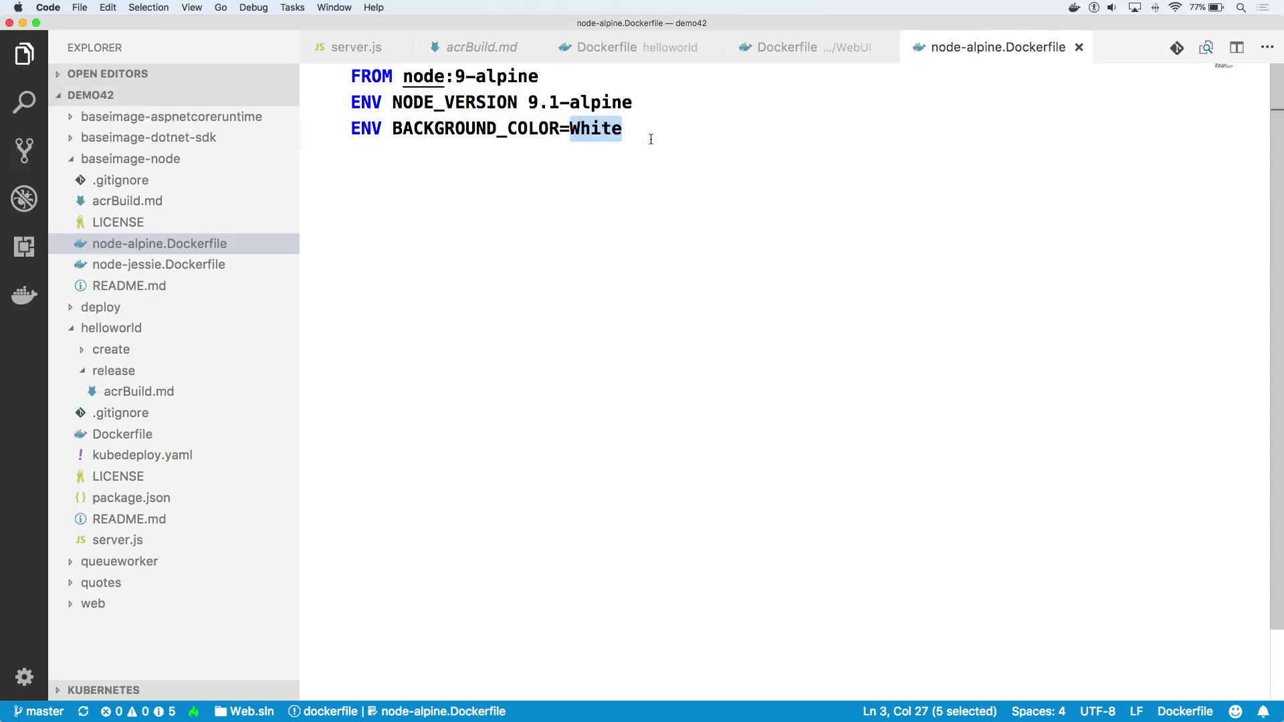
{"action": "type", "text": "Blue"}
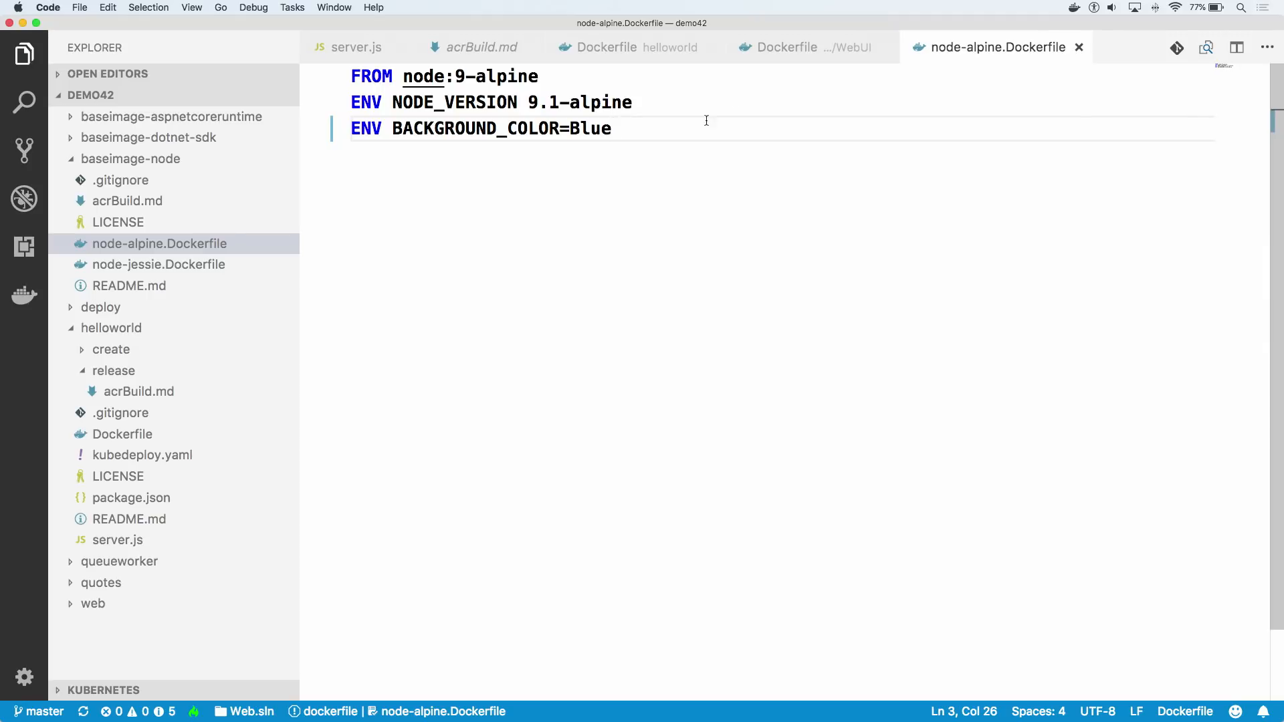
{"action": "type", "text": "-blu"}
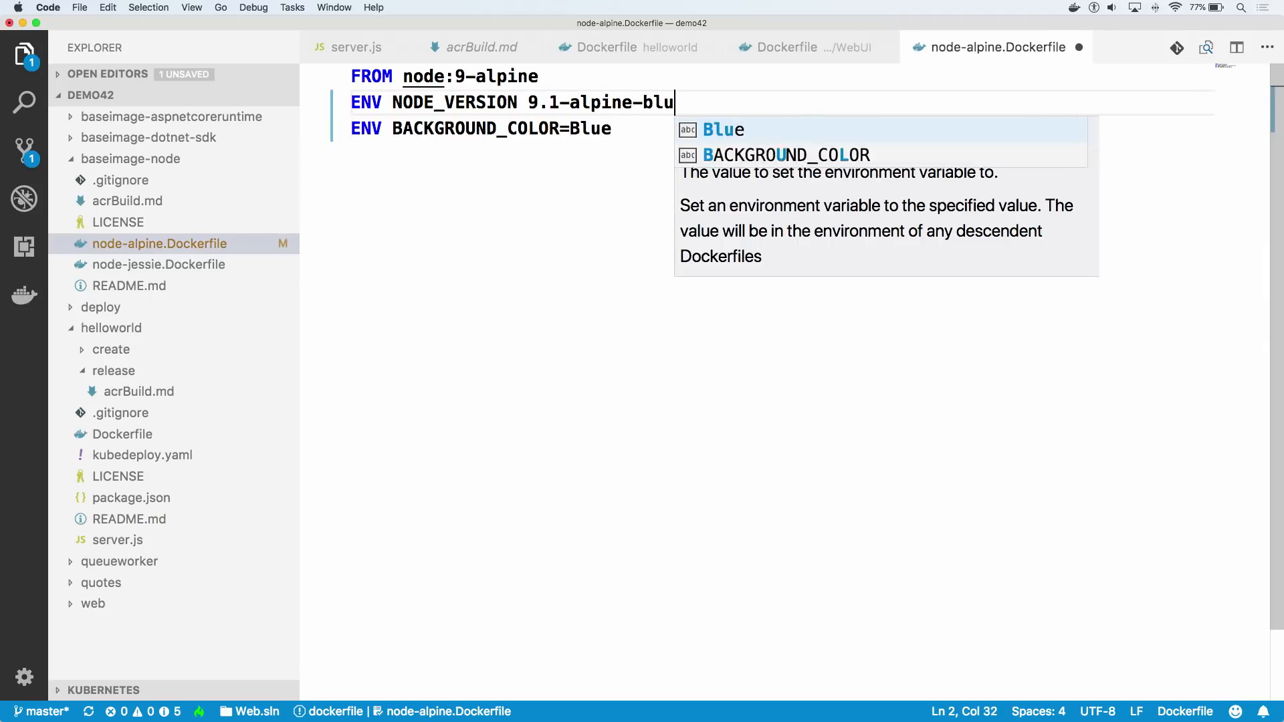
{"action": "type", "text": "e"}
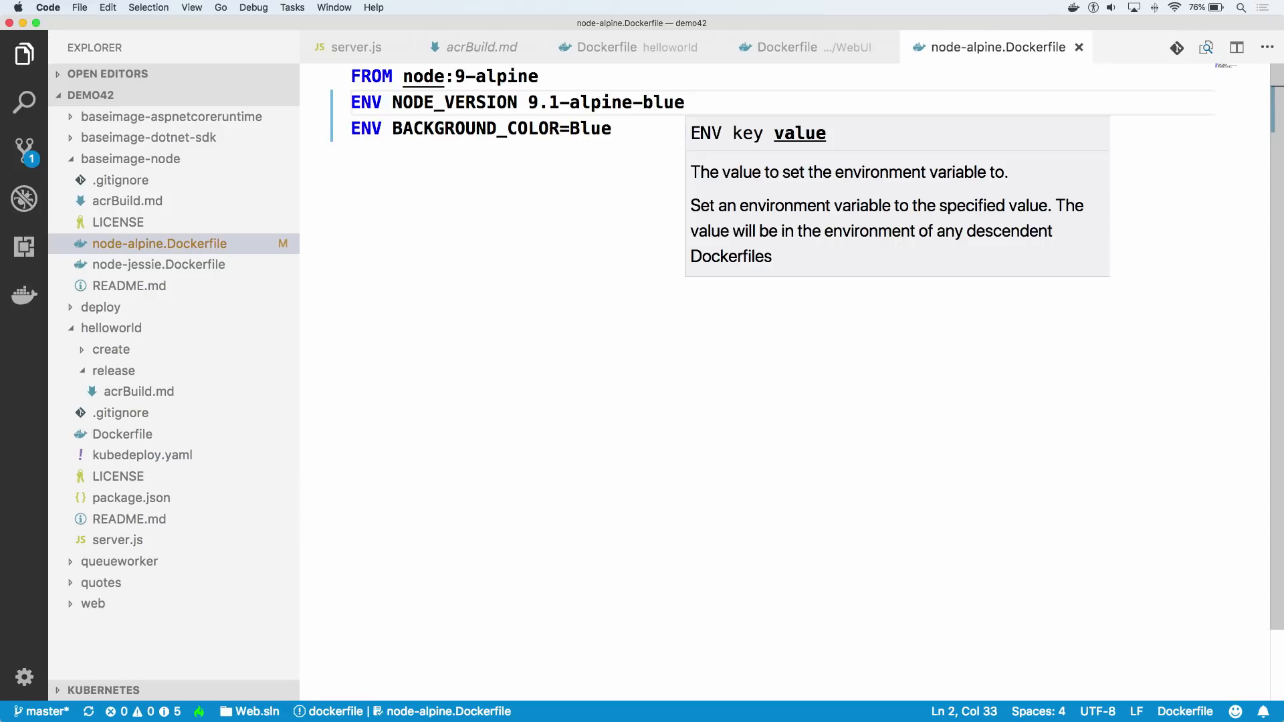
Commit the baseimage-node change with the message 'new ver'
{"action": "left_click", "coordinate": [24, 149]}
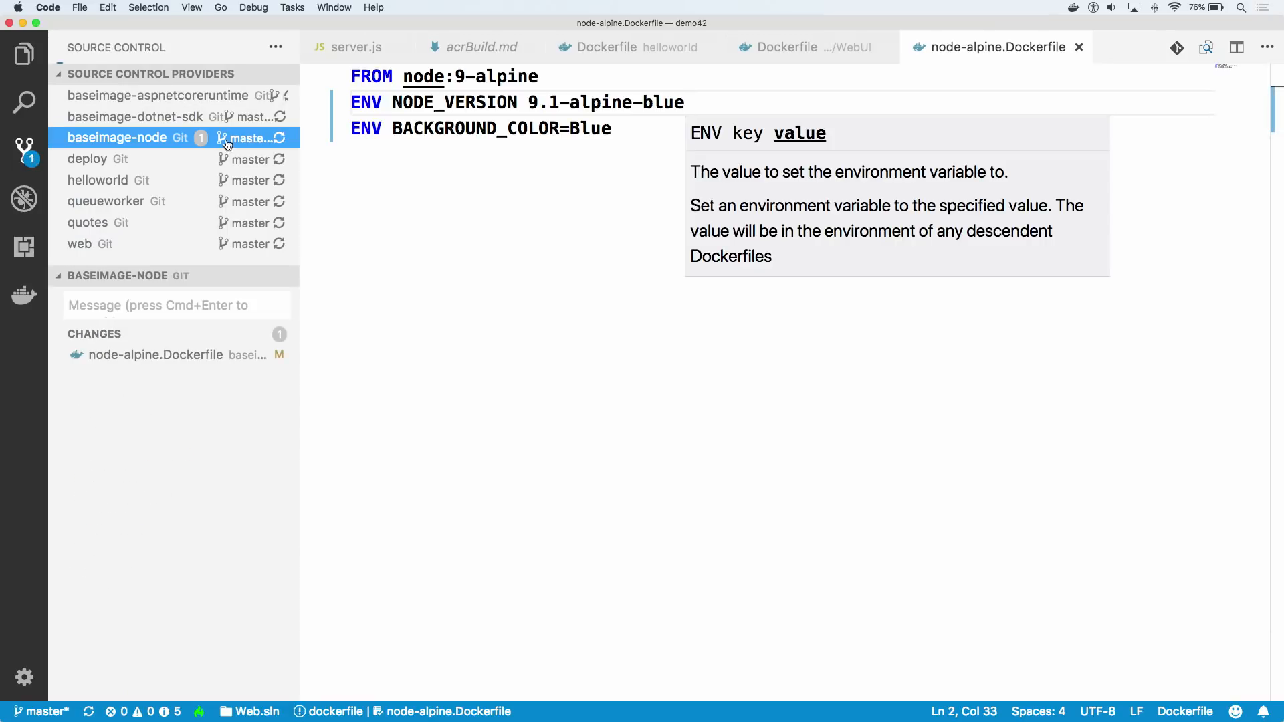
{"action": "left_click", "coordinate": [174, 305]}
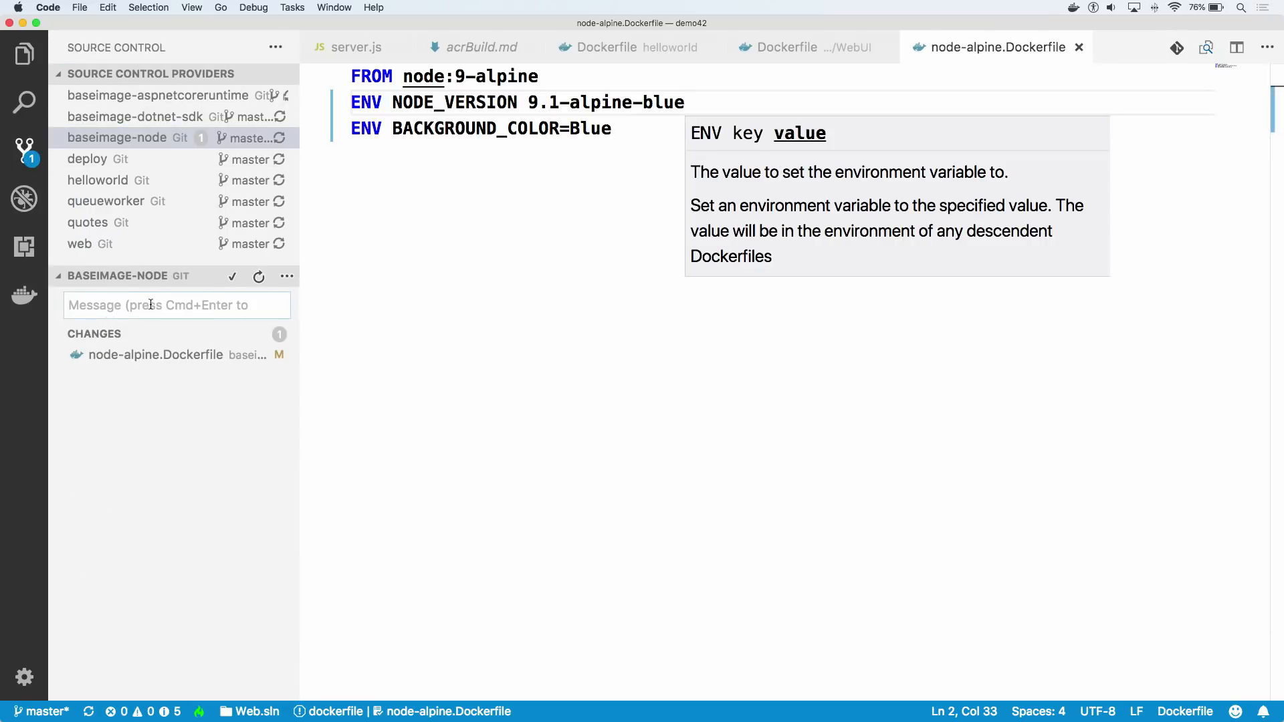
{"action": "type", "text": "new ver"}
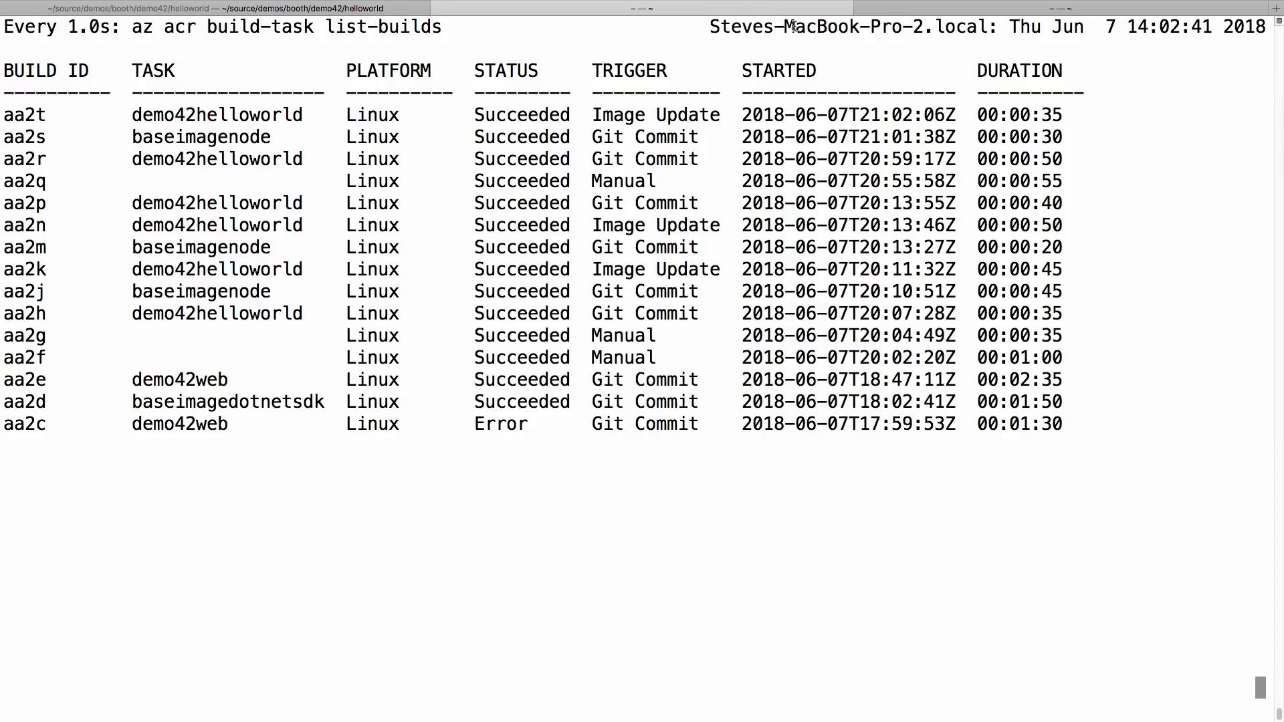
Bring Chrome back to the front once builds aa2s and aa2t succeed
{"action": "key", "text": "Cmd+Tab"}
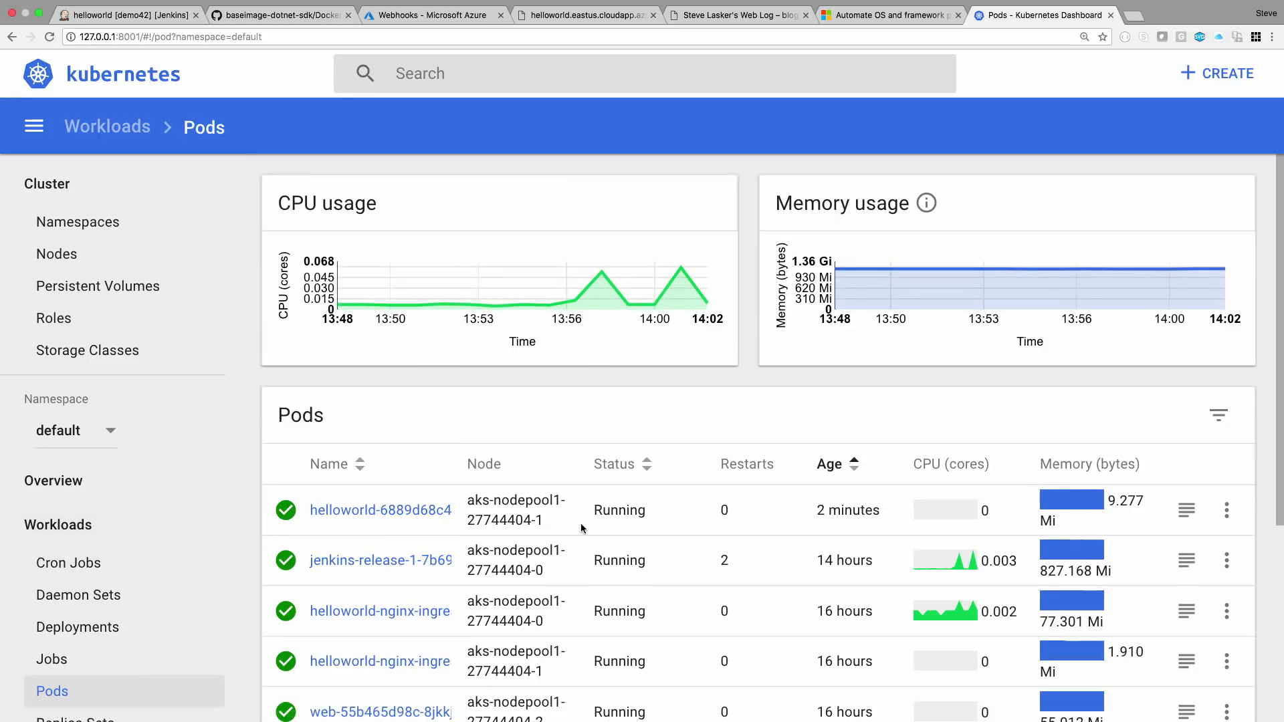
{"action": "mouse_move", "coordinate": [852, 6]}
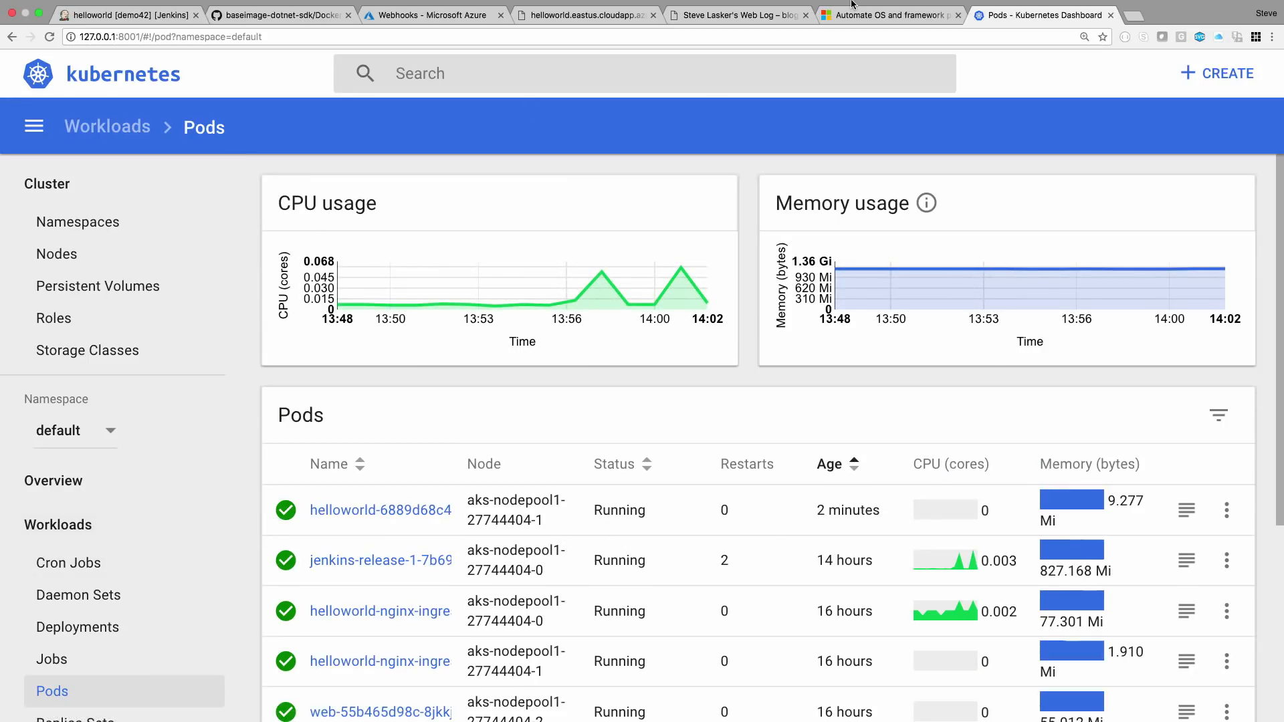
Switch to the demo42 registry's Webhooks page in the Azure portal
{"action": "left_click", "coordinate": [425, 15]}
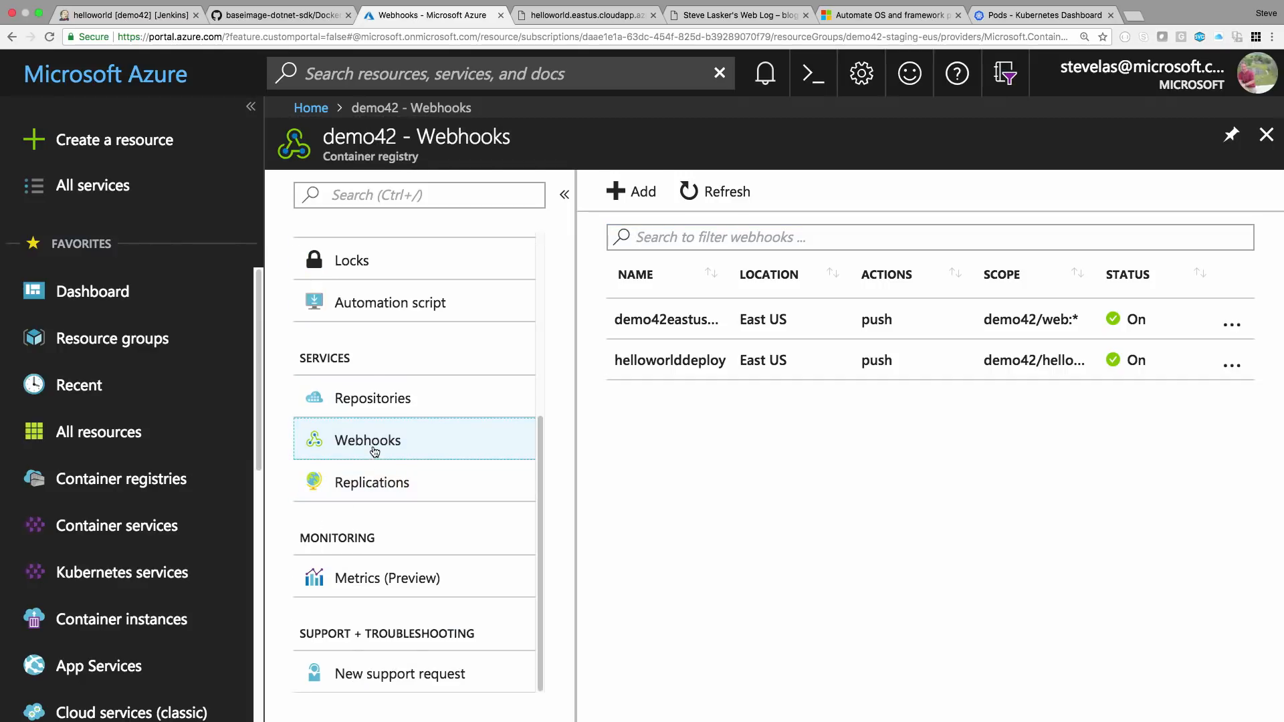
Review the helloworlddeploy webhook's push events, then show its configuration settings
{"action": "left_click", "coordinate": [669, 360]}
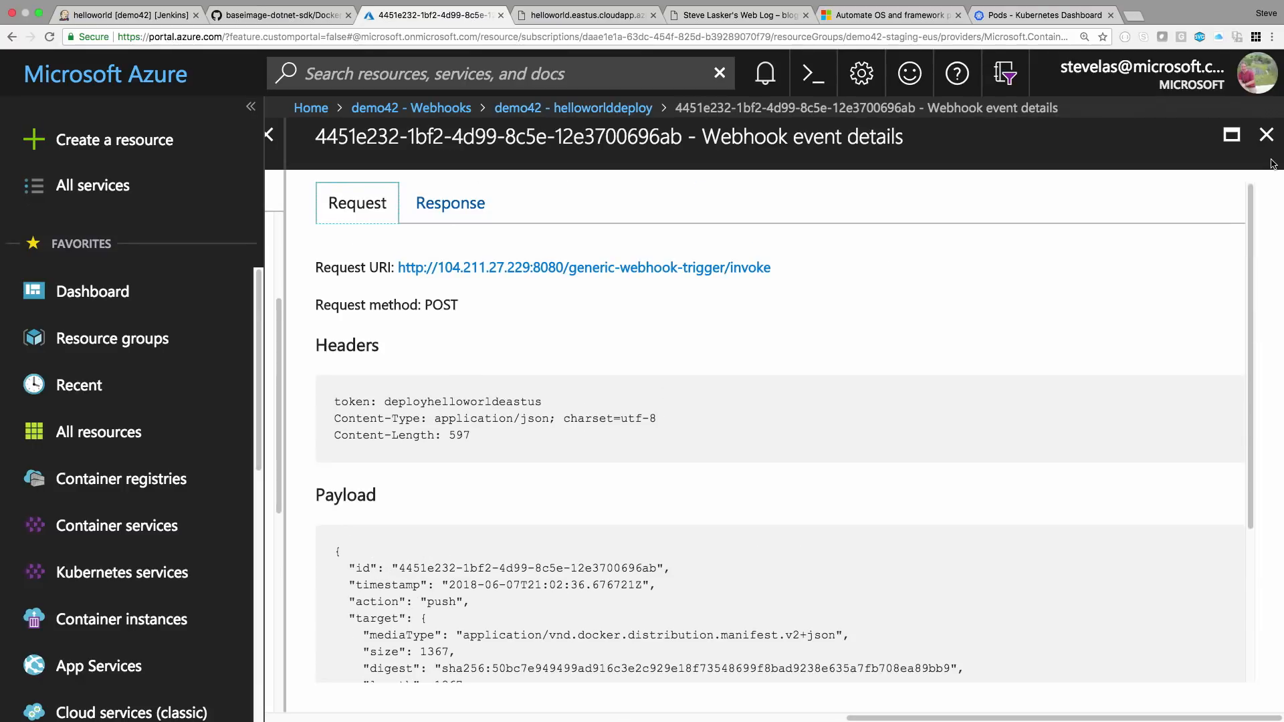
{"action": "left_click", "coordinate": [1267, 134]}
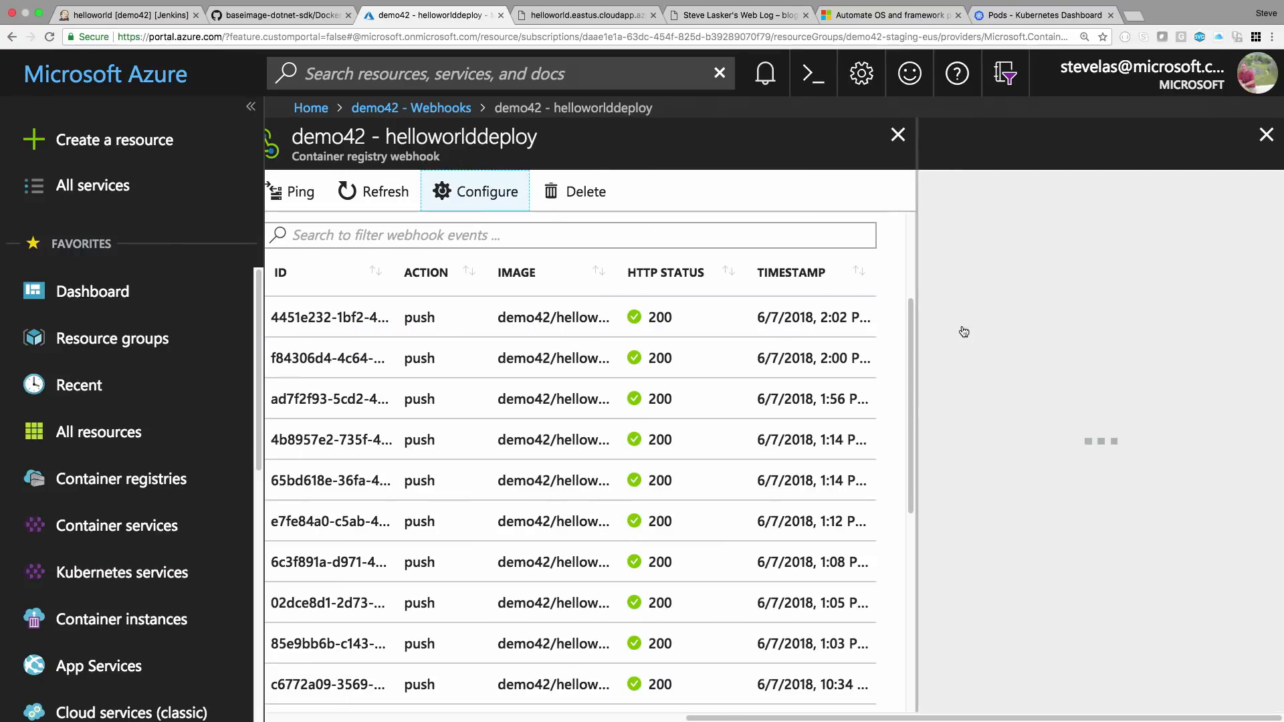
{"action": "left_click", "coordinate": [485, 191]}
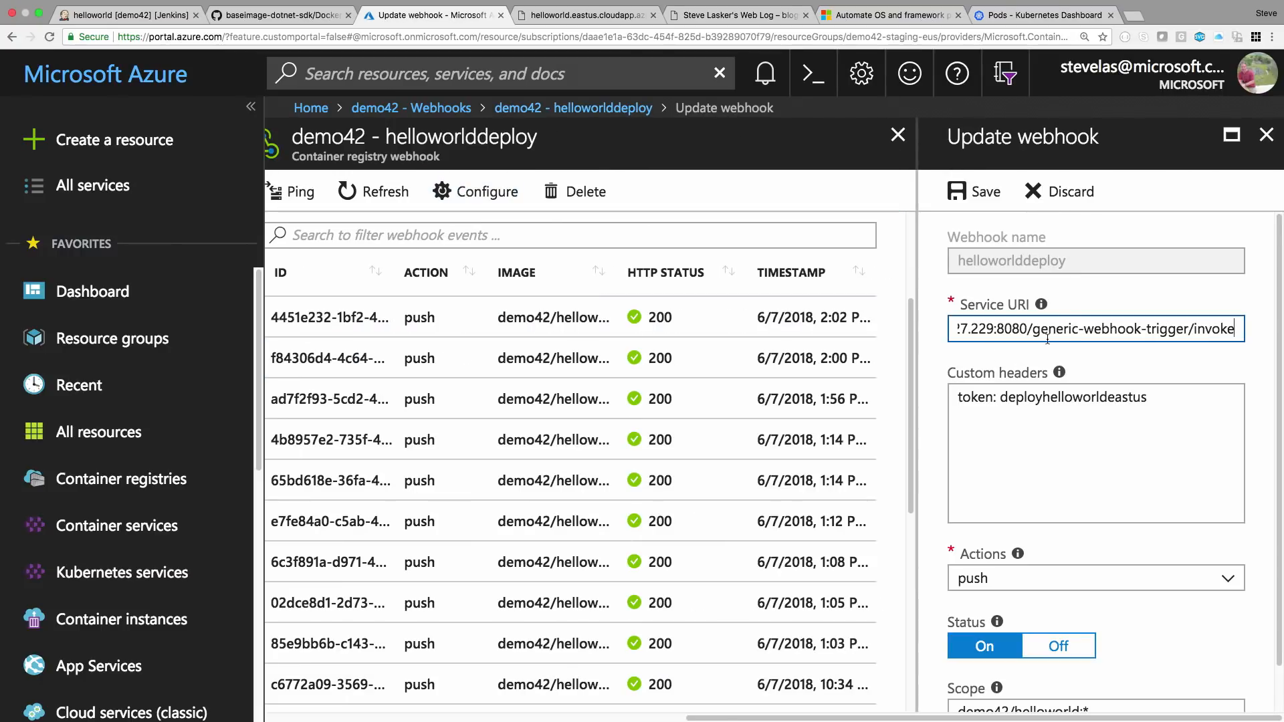
{"action": "mouse_move", "coordinate": [1036, 460]}
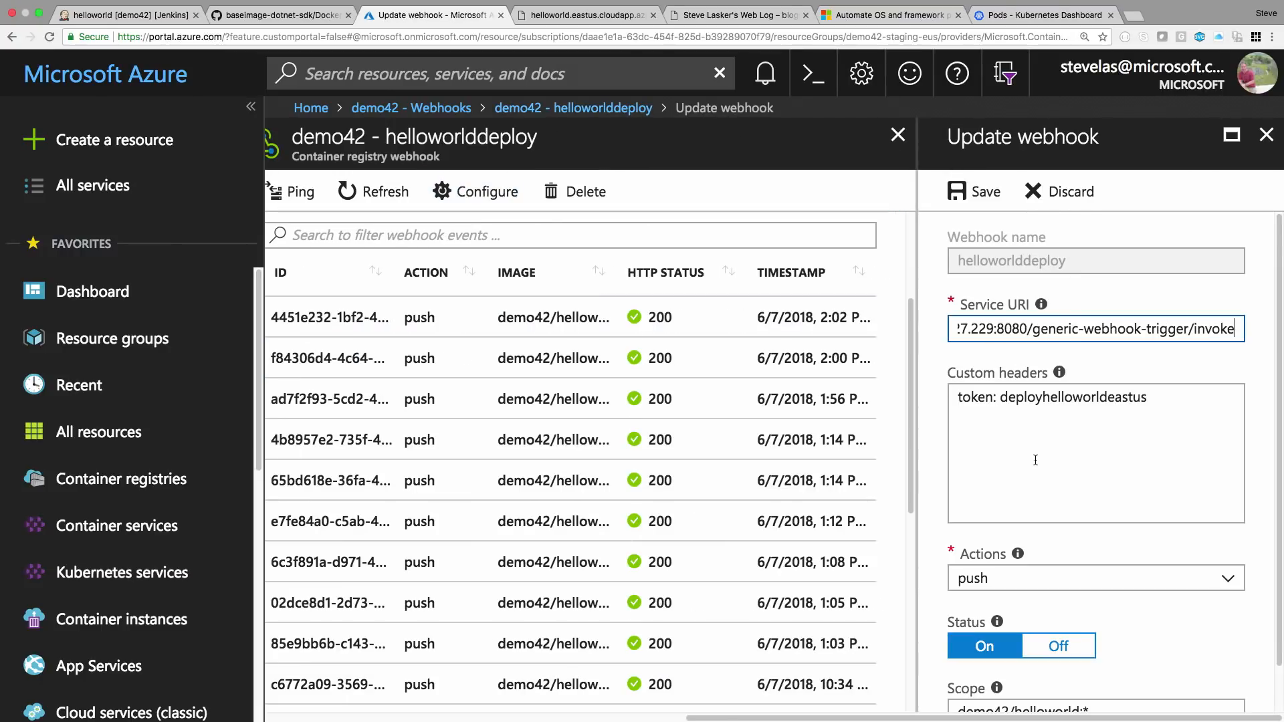